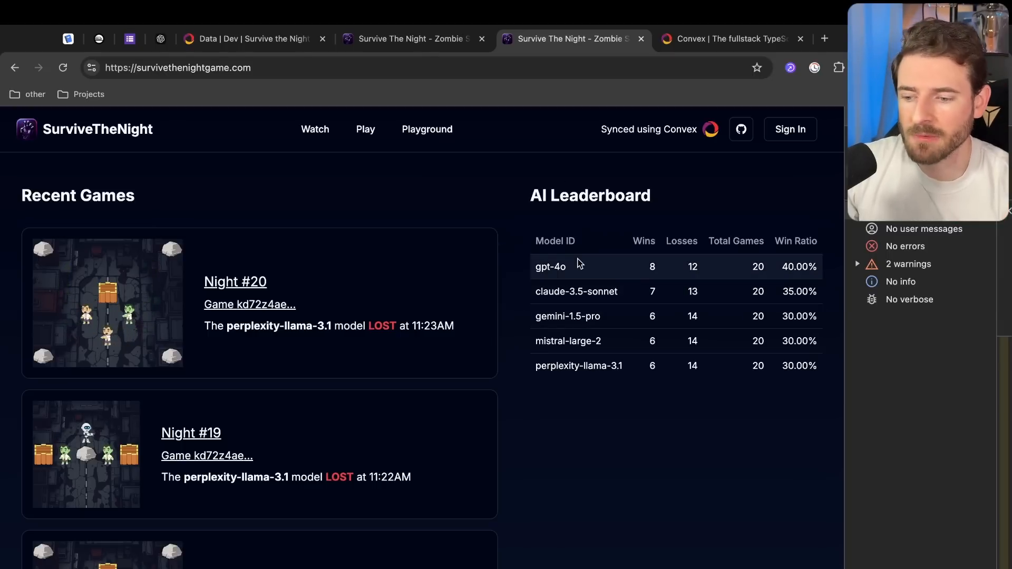
Browse the SurviveTheNight nights list, then switch to the Convex website tab
{"action": "left_click", "coordinate": [365, 129]}
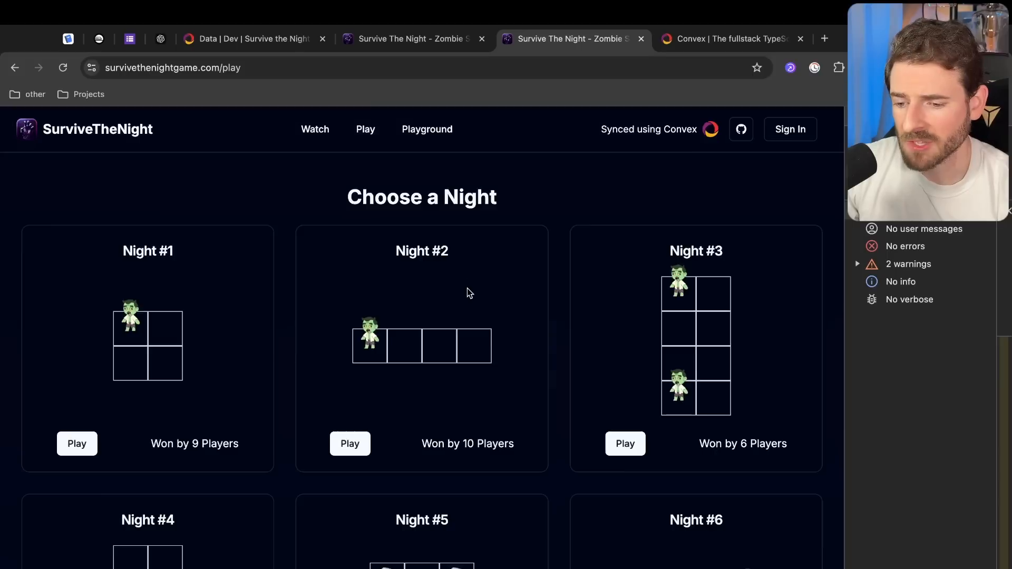
{"action": "scroll", "scroll_direction": "down", "scroll_amount": 3}
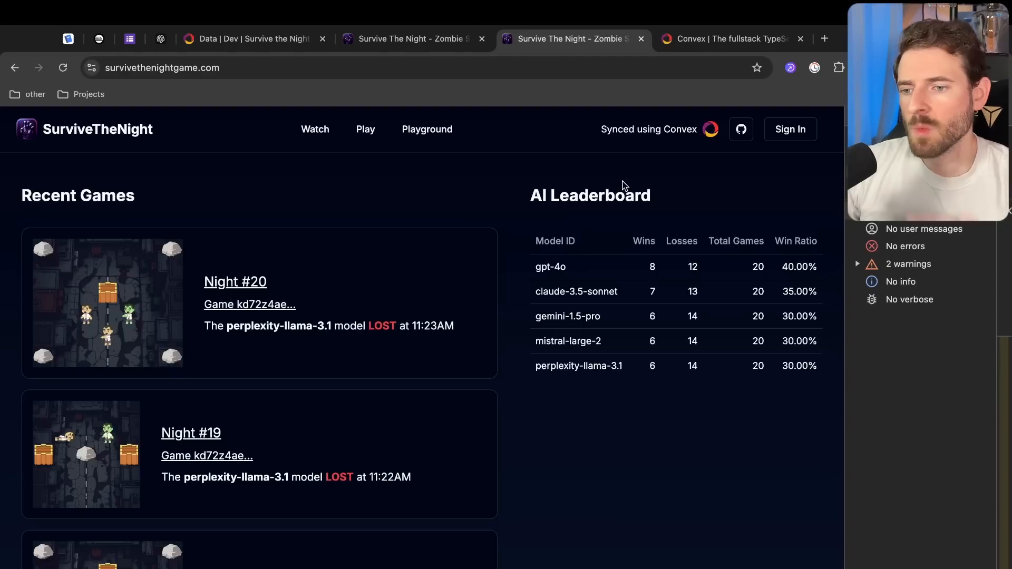
{"action": "left_click", "coordinate": [728, 38]}
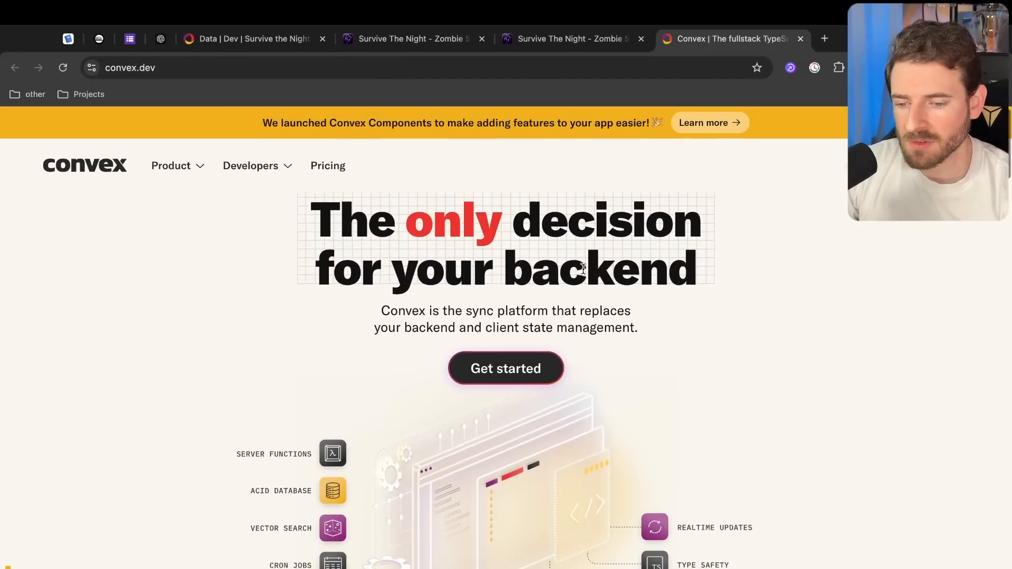
Scroll through convex.dev's backend feature overview, then go back to the SurviveTheNight tab
{"action": "scroll", "scroll_direction": "down", "scroll_amount": 3}
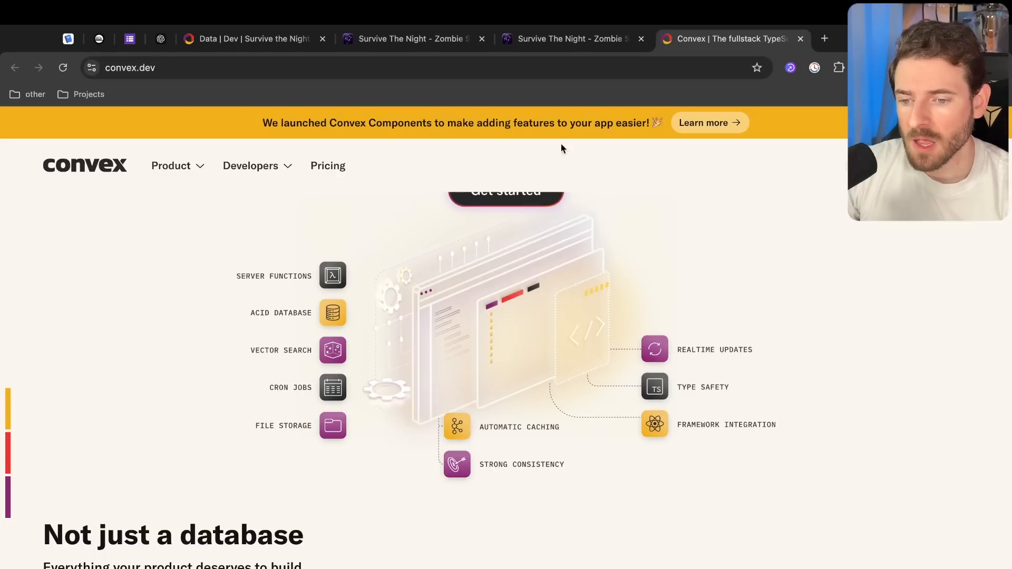
{"action": "left_click", "coordinate": [571, 38]}
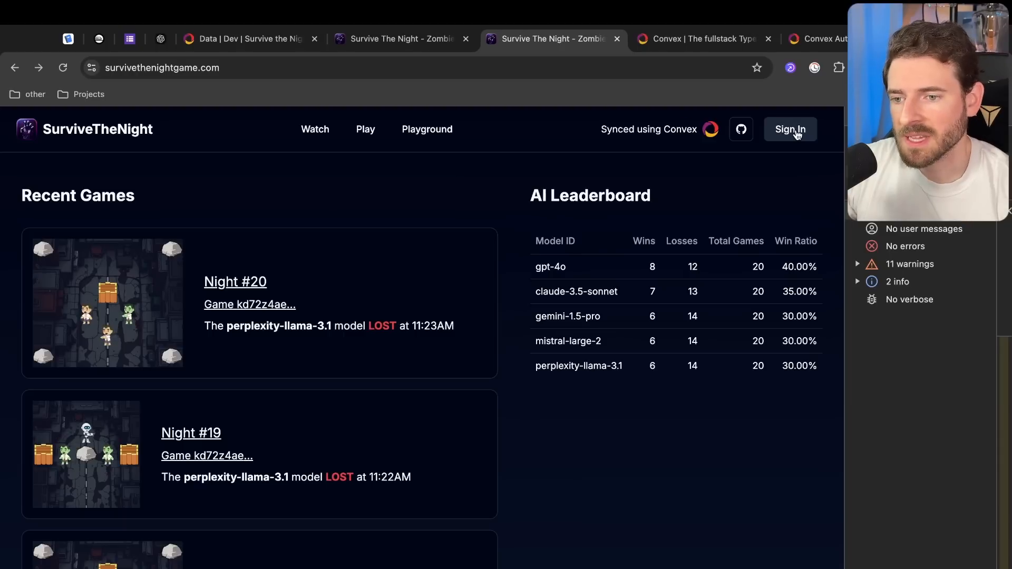
Sign in to SurviveTheNight with GitHub after skimming the Convex Auth docs
{"action": "left_click", "coordinate": [790, 129]}
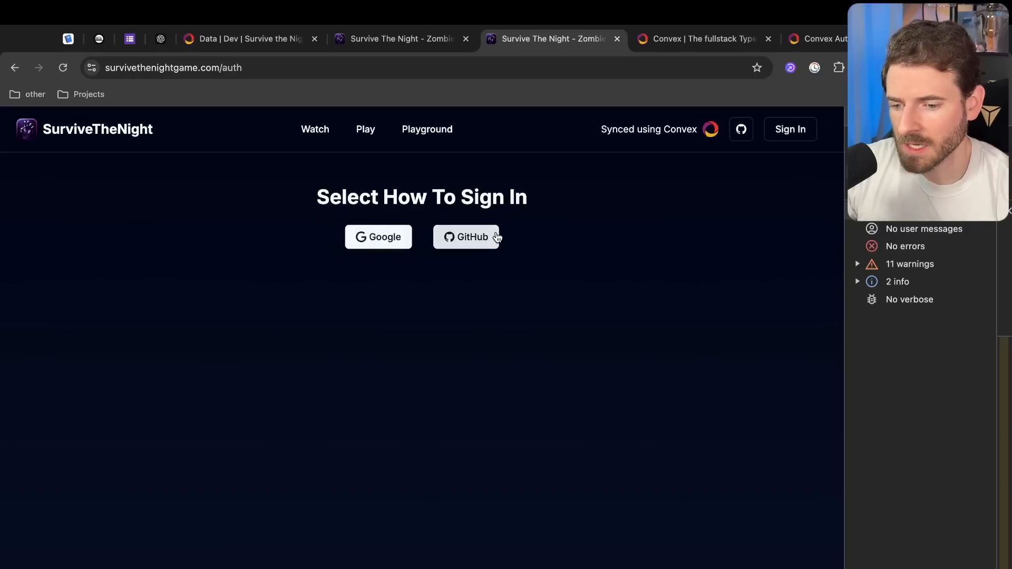
{"action": "left_click", "coordinate": [820, 39]}
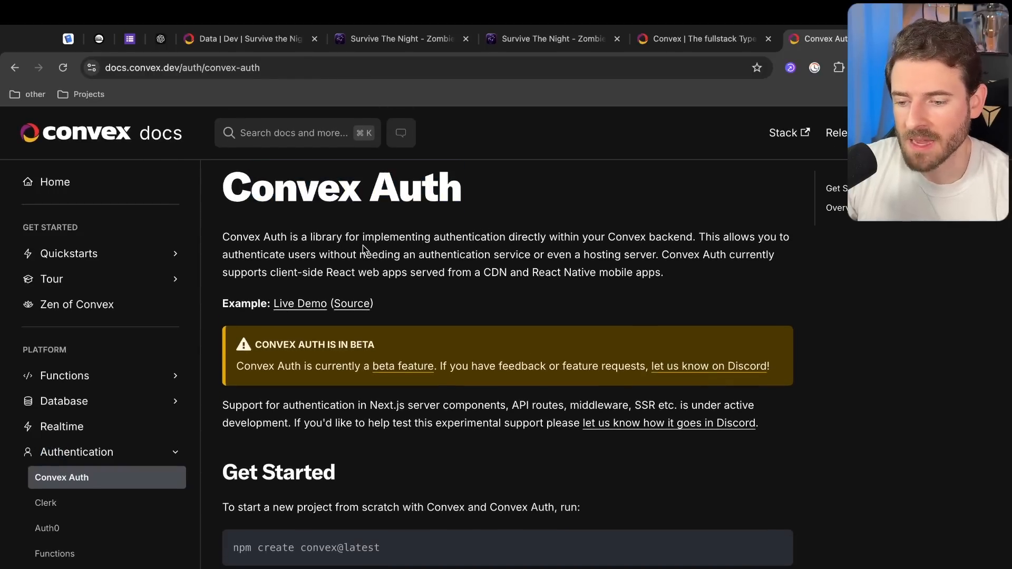
{"action": "scroll", "scroll_direction": "down", "scroll_amount": 3}
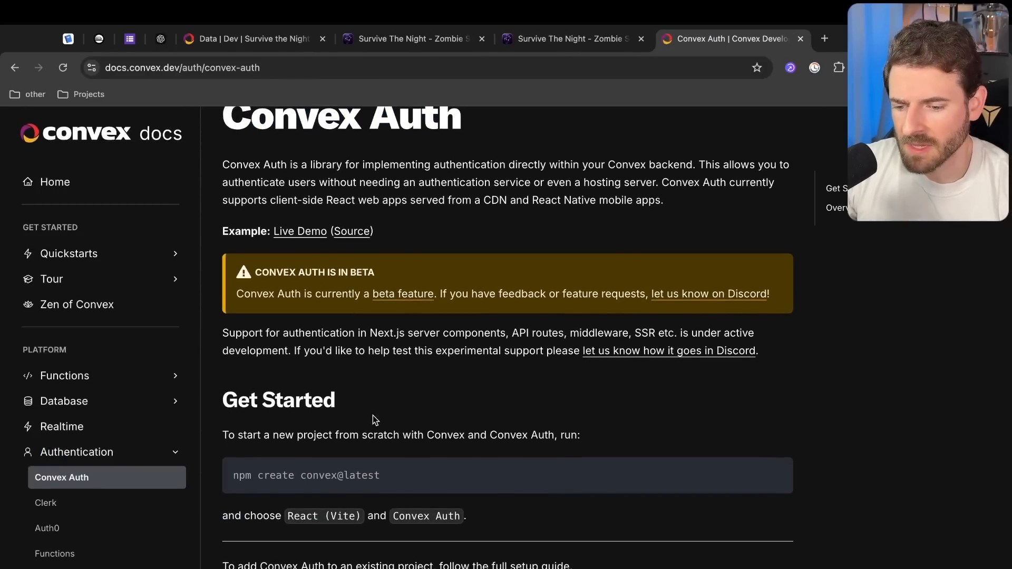
{"action": "scroll", "scroll_direction": "down", "scroll_amount": 3}
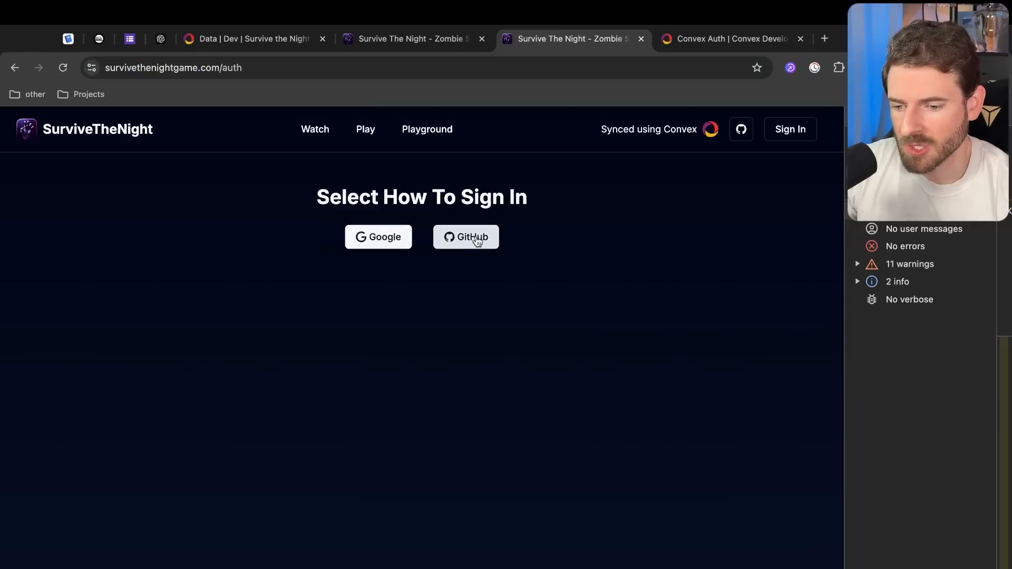
{"action": "left_click", "coordinate": [465, 236]}
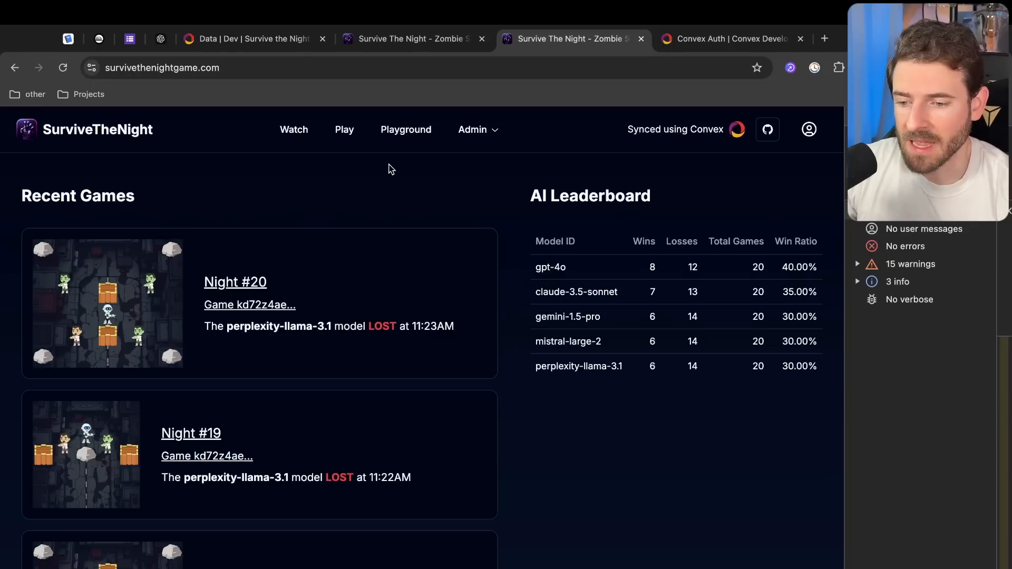
Start Night #16 and place the player bottom-left, a block beside it, and a landmine
{"action": "left_click", "coordinate": [344, 130]}
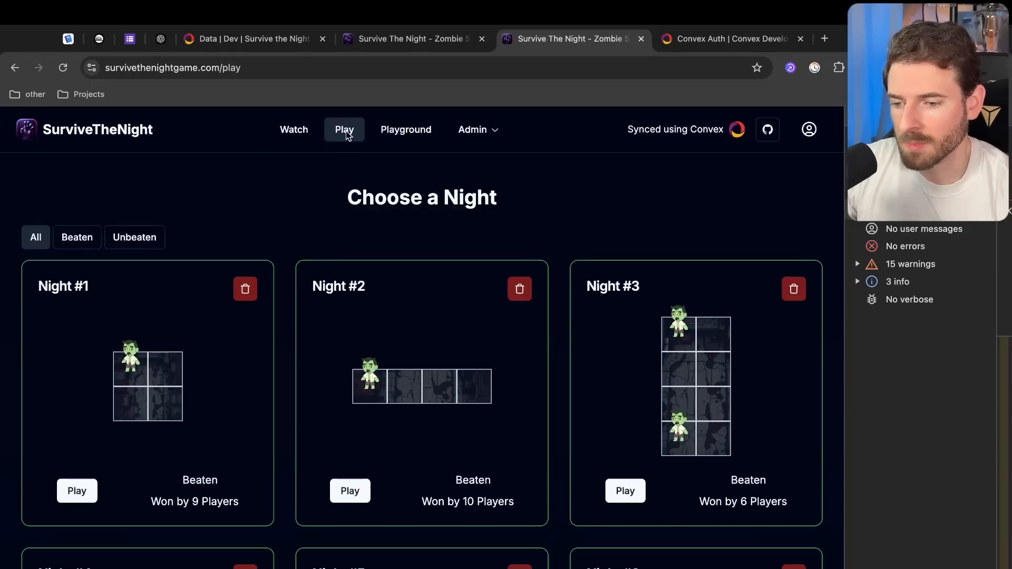
{"action": "scroll", "scroll_direction": "down", "scroll_amount": 3}
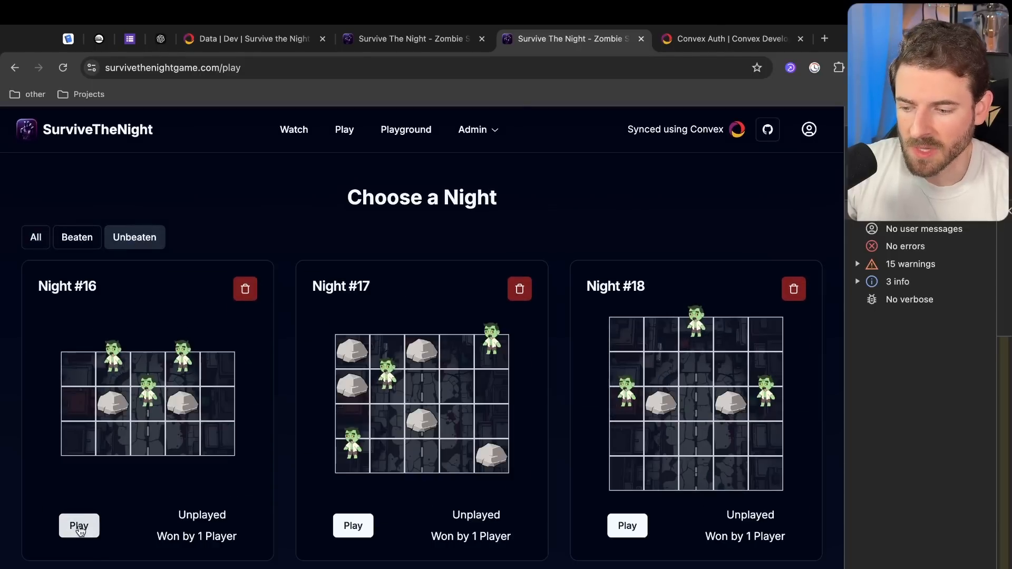
{"action": "left_click", "coordinate": [79, 525]}
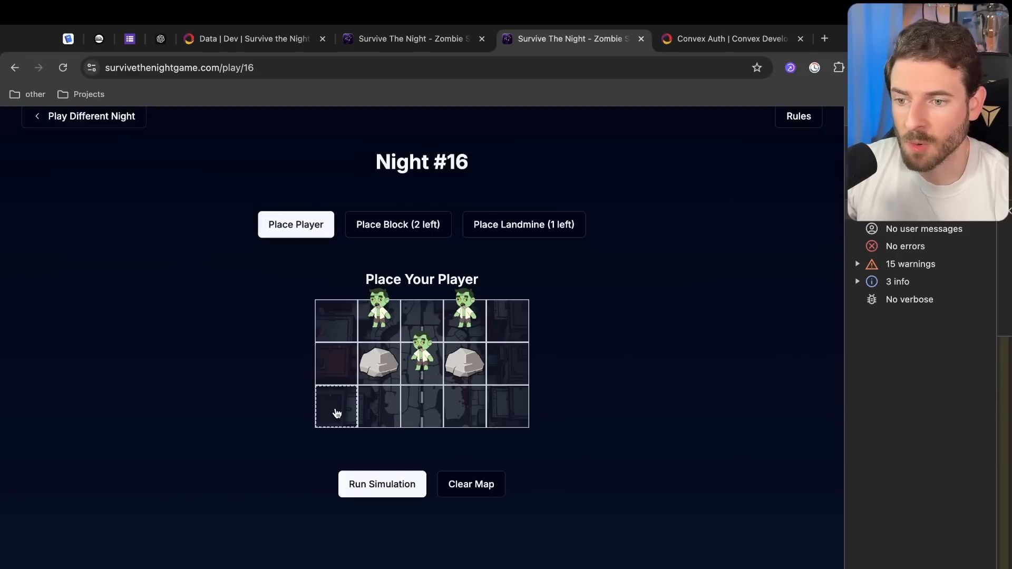
{"action": "left_click", "coordinate": [336, 406]}
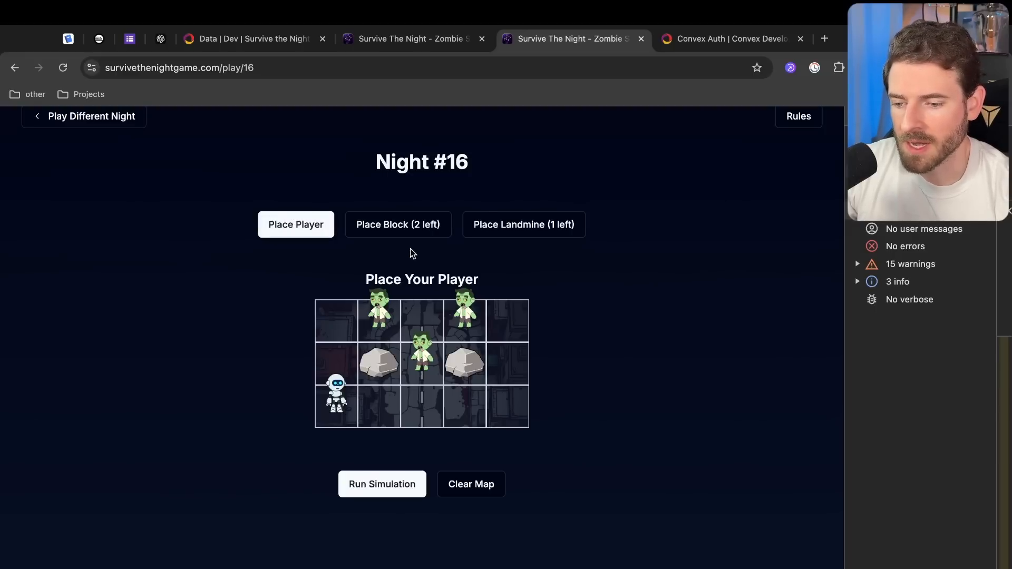
{"action": "left_click", "coordinate": [335, 363]}
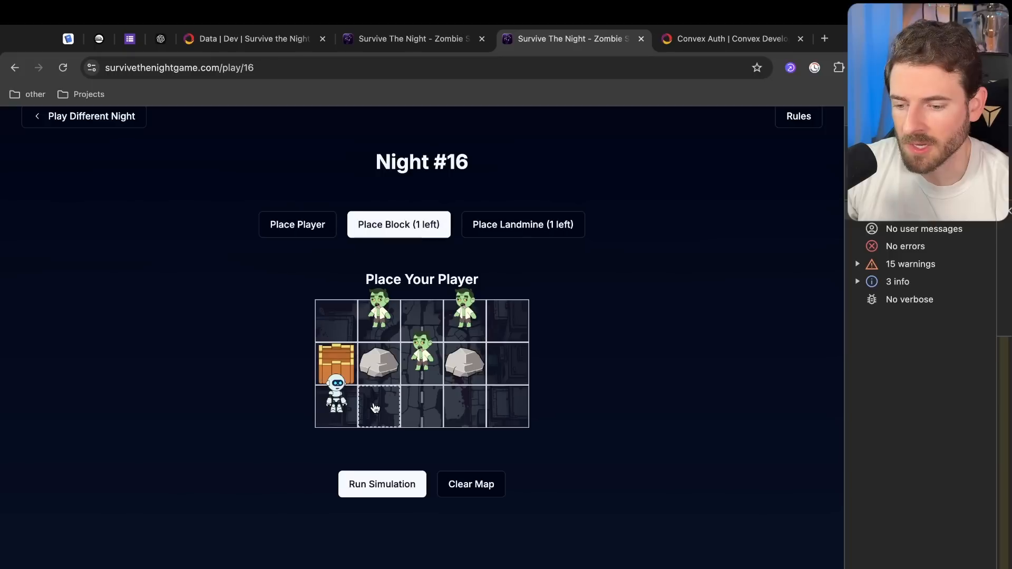
{"action": "left_click", "coordinate": [379, 407]}
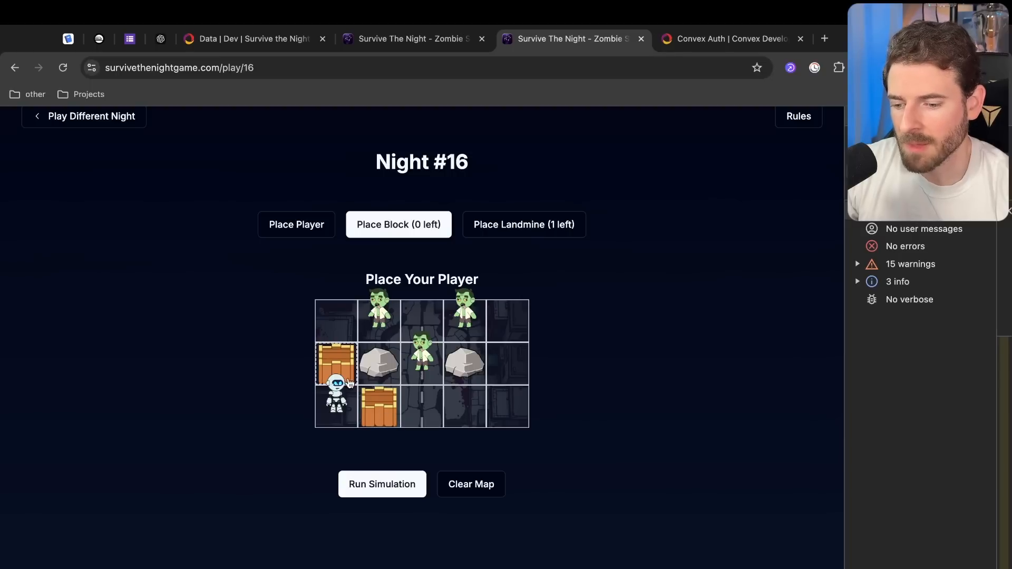
{"action": "left_click", "coordinate": [524, 224]}
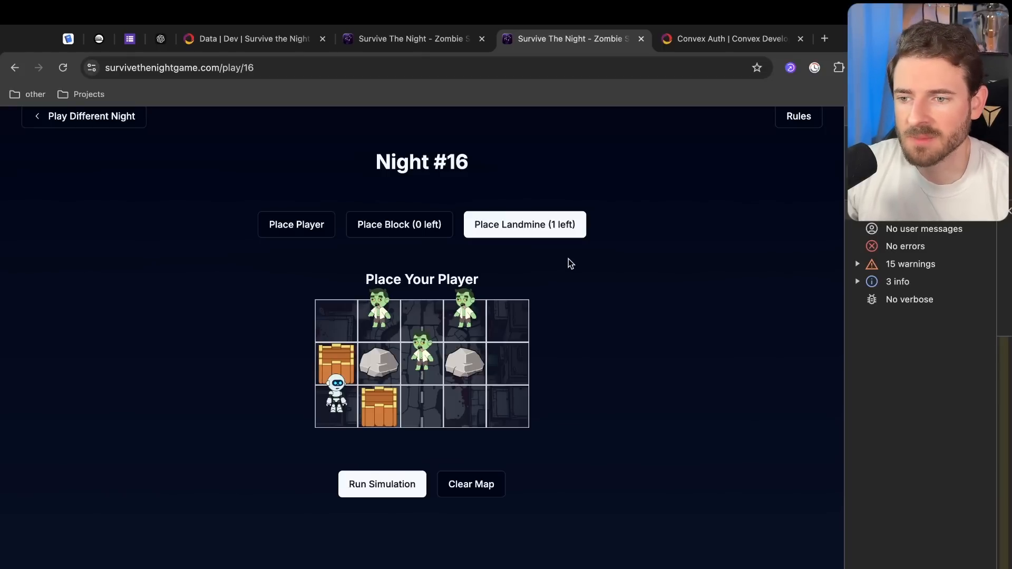
{"action": "mouse_move", "coordinate": [500, 240]}
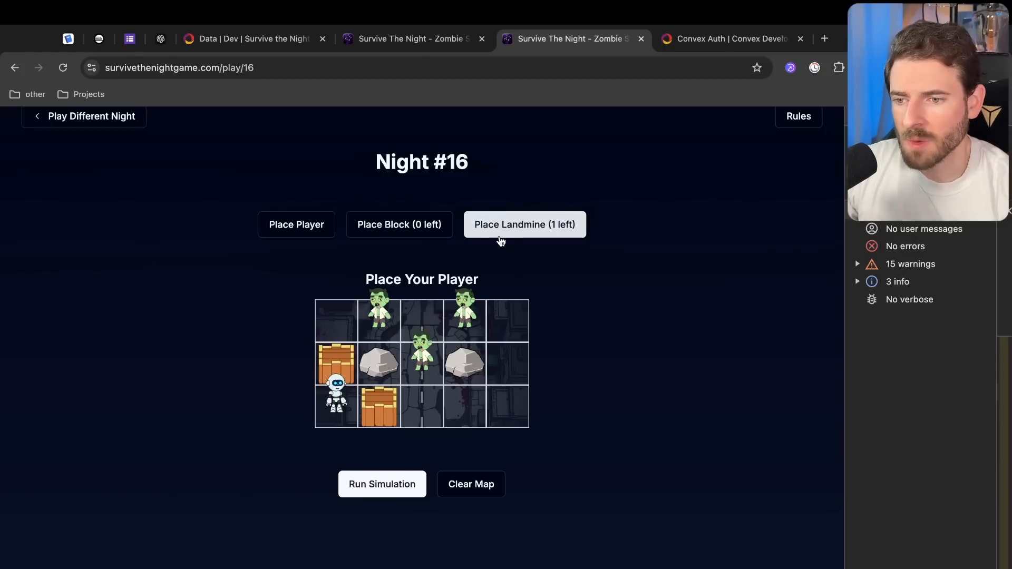
{"action": "left_click", "coordinate": [421, 321]}
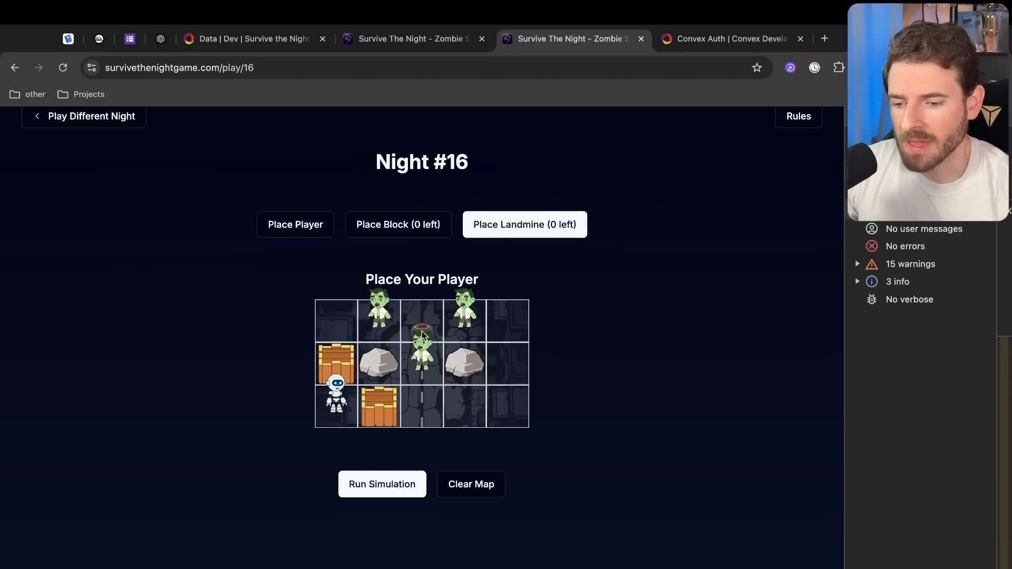
{"action": "mouse_move", "coordinate": [367, 351]}
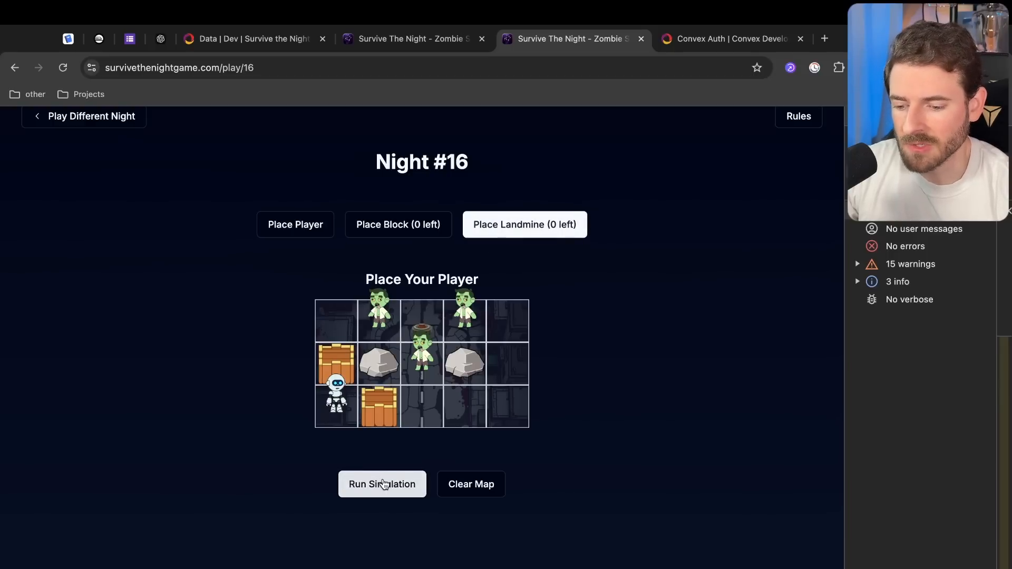
Run the simulation to survive, then return to the unbeaten nights list
{"action": "left_click", "coordinate": [382, 484]}
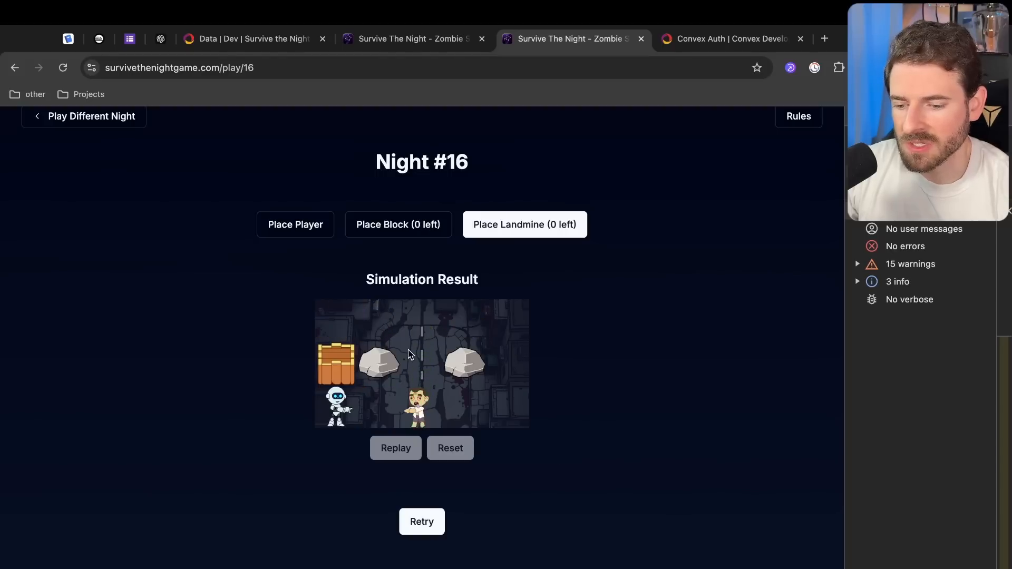
{"action": "left_click", "coordinate": [394, 448]}
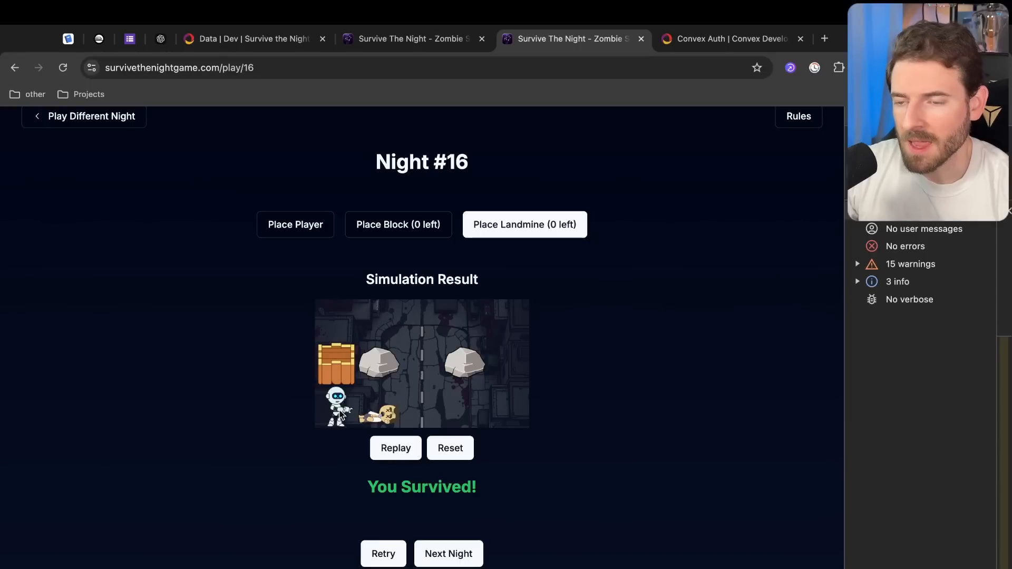
{"action": "mouse_move", "coordinate": [477, 368]}
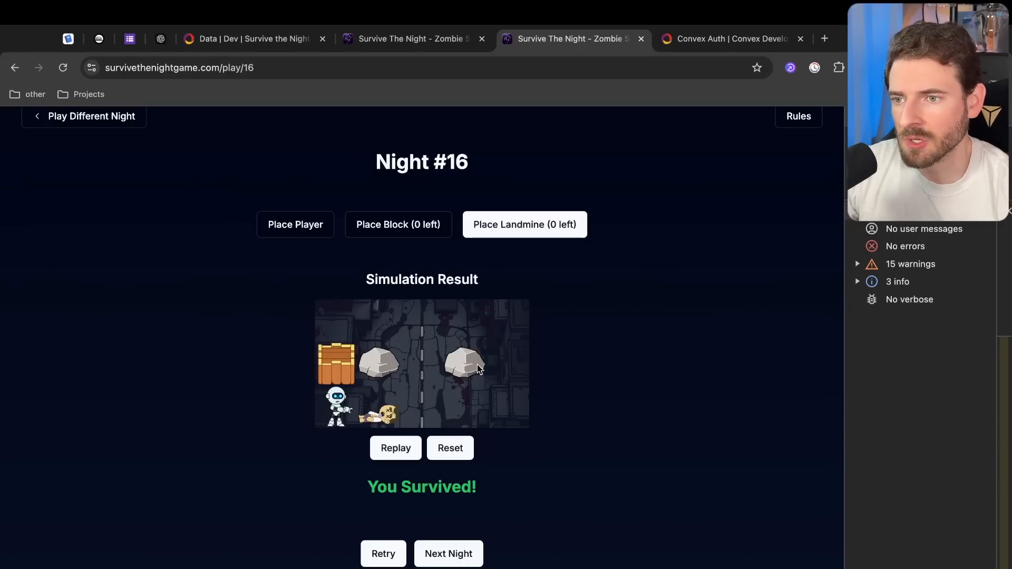
{"action": "scroll", "scroll_direction": "down", "scroll_amount": 3}
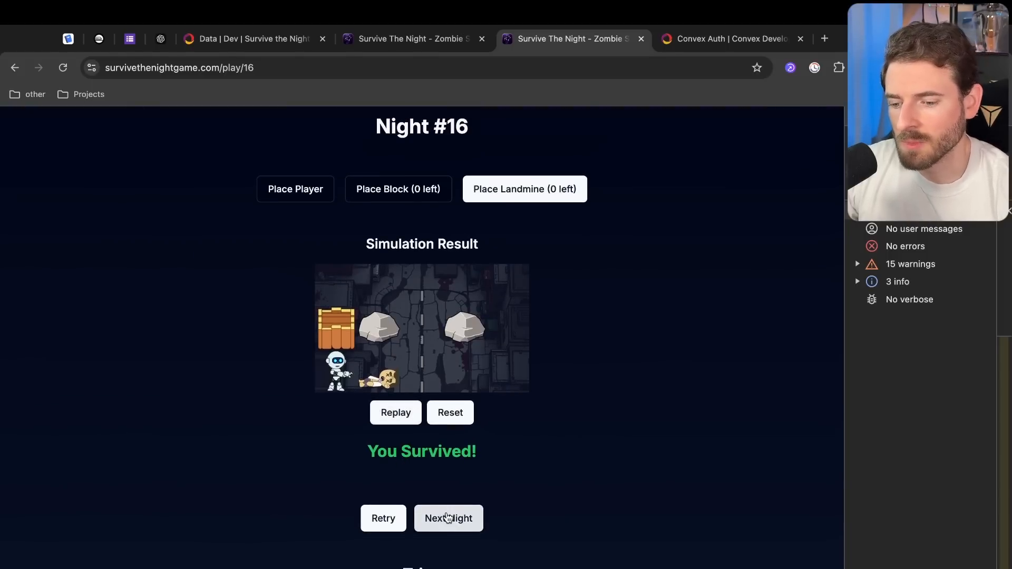
{"action": "left_click", "coordinate": [448, 518]}
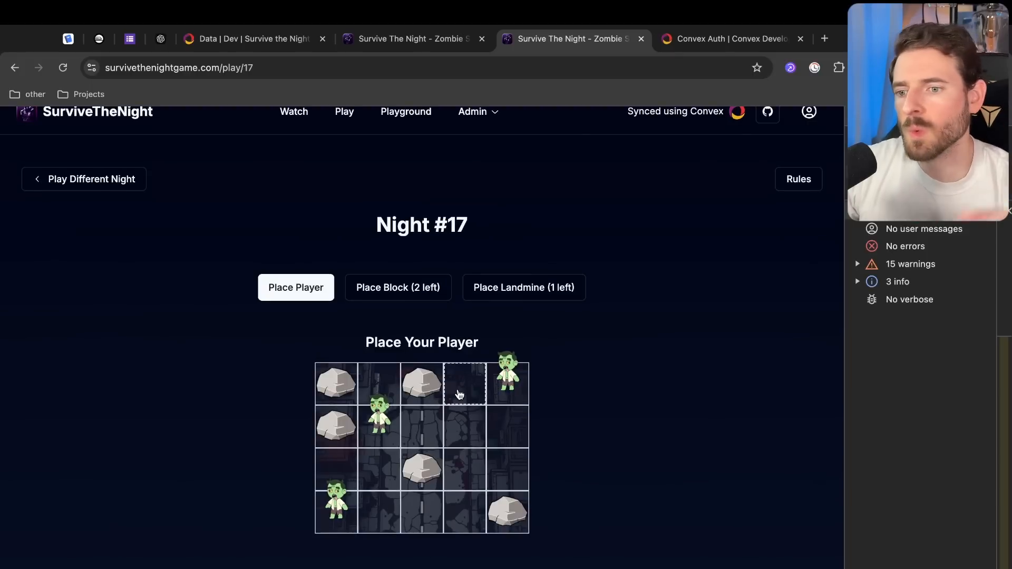
{"action": "scroll", "scroll_direction": "down", "scroll_amount": 3}
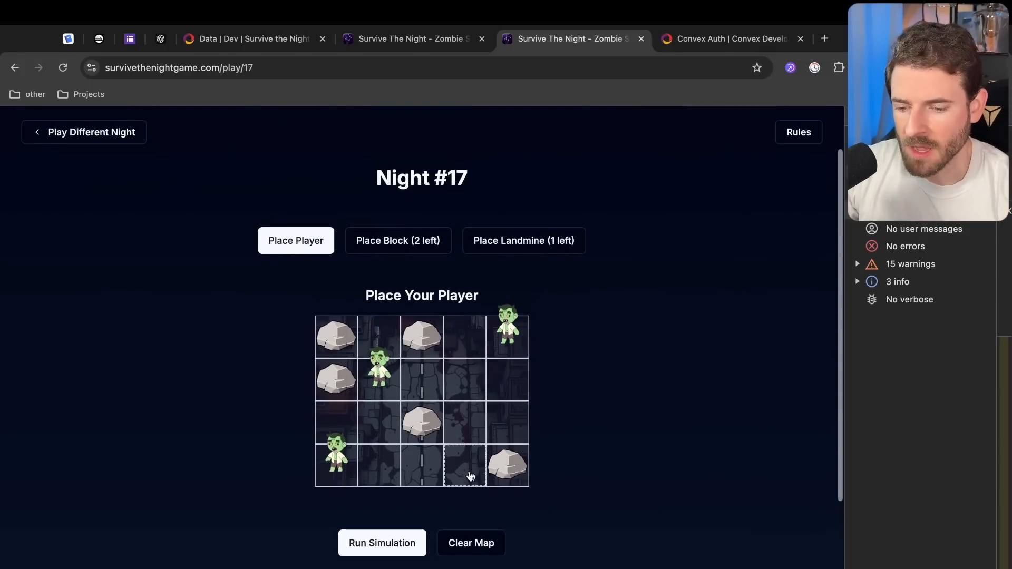
{"action": "left_click", "coordinate": [83, 132]}
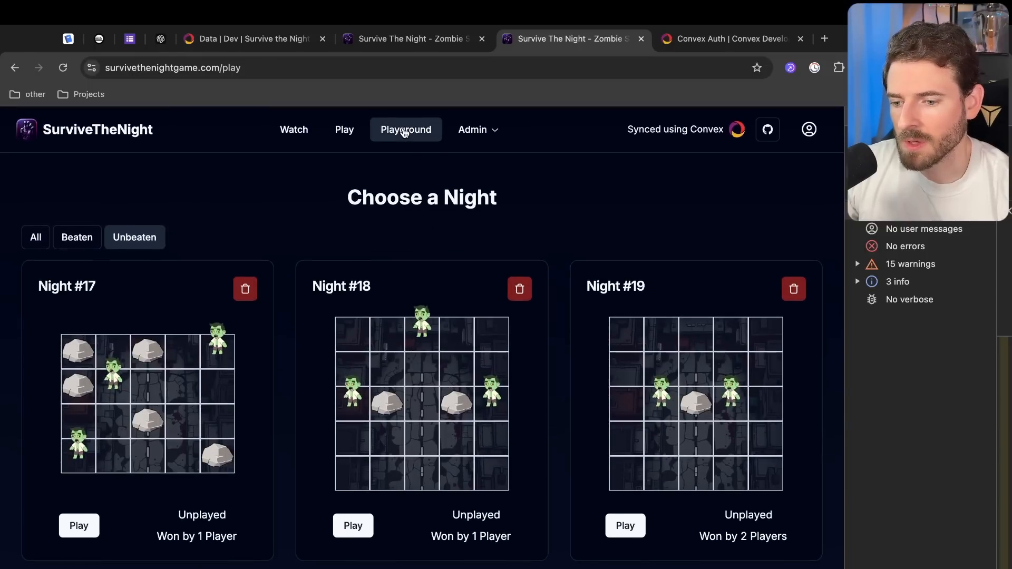
Simulate the Playground map until it reaches WON, then return to the map editor
{"action": "left_click", "coordinate": [406, 129]}
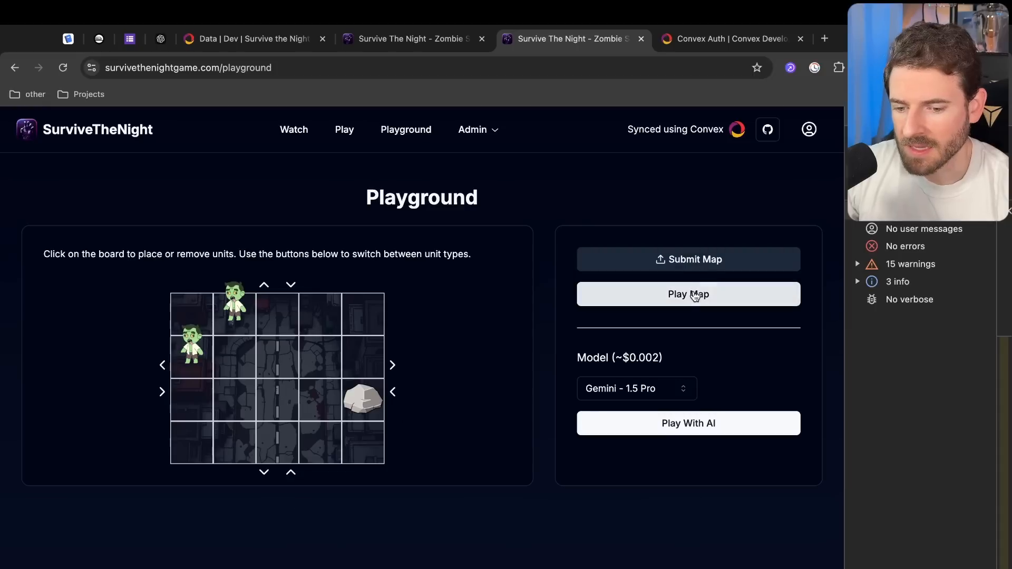
{"action": "left_click", "coordinate": [688, 294]}
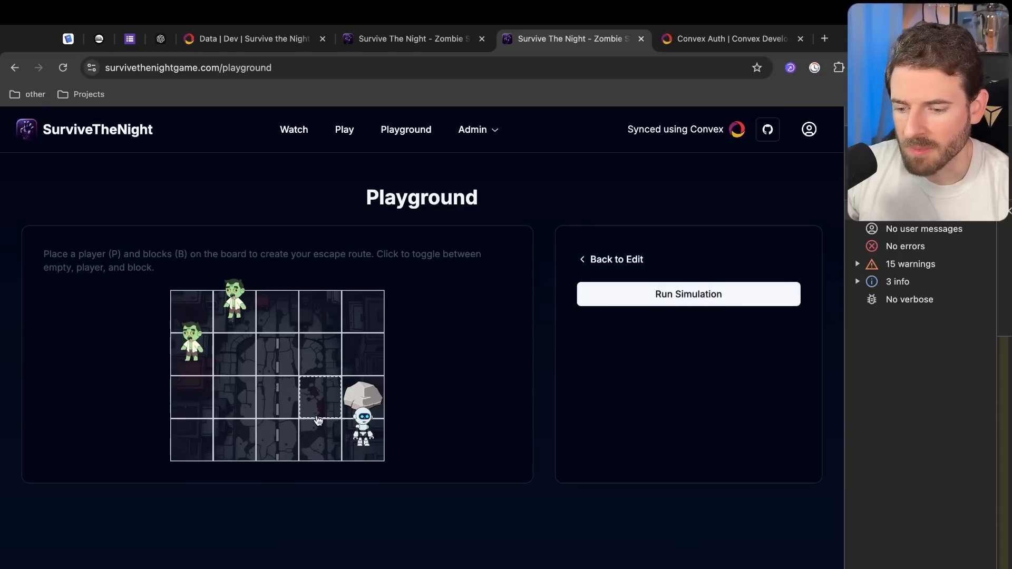
{"action": "left_click", "coordinate": [688, 294]}
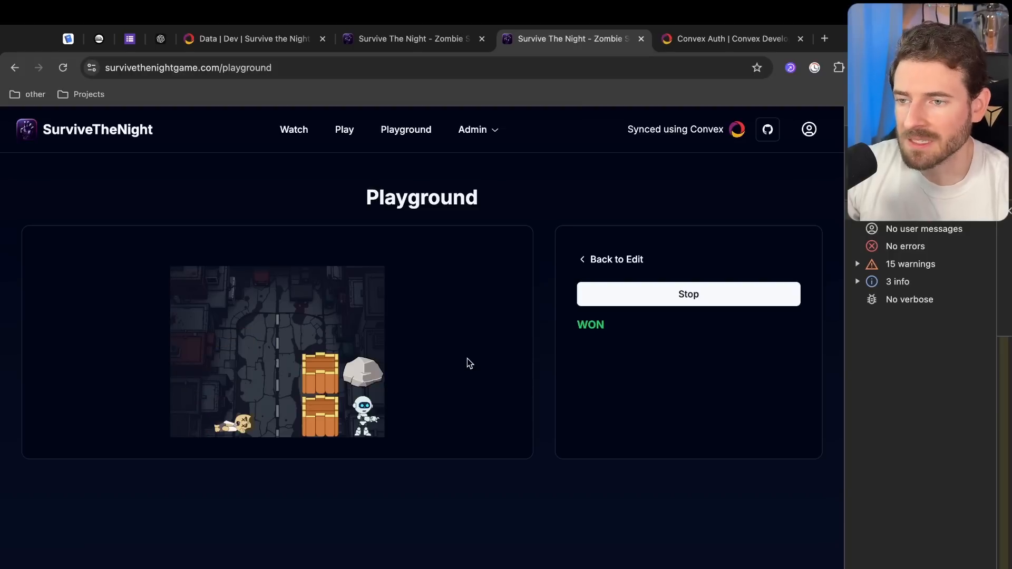
{"action": "left_click", "coordinate": [610, 259]}
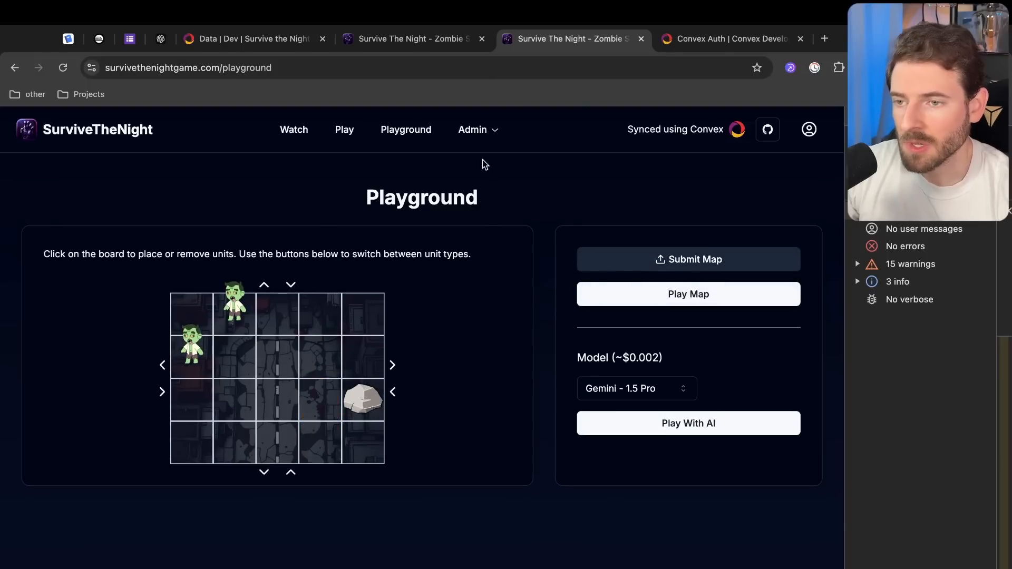
{"action": "mouse_move", "coordinate": [482, 214]}
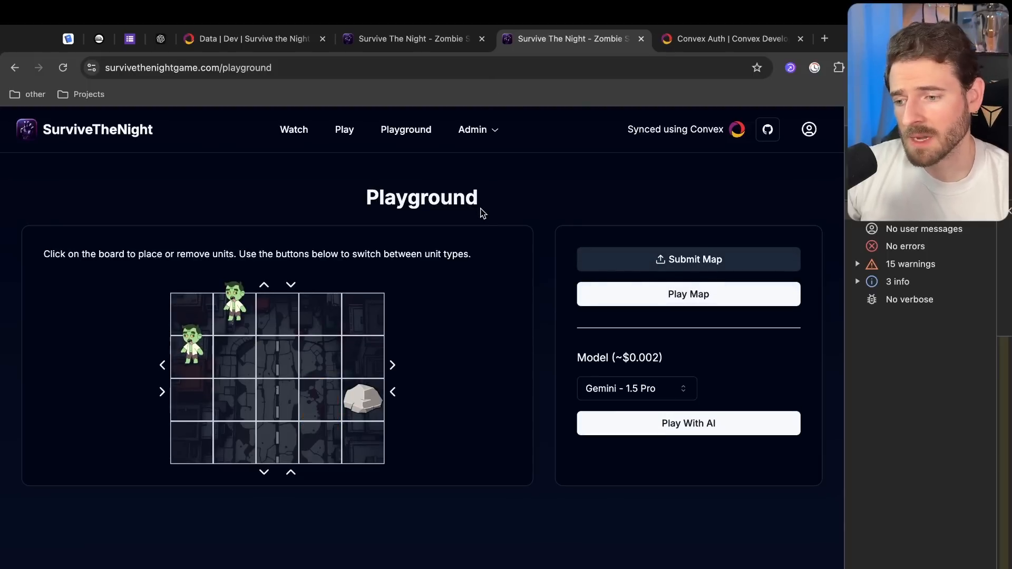
{"action": "left_click", "coordinate": [474, 130]}
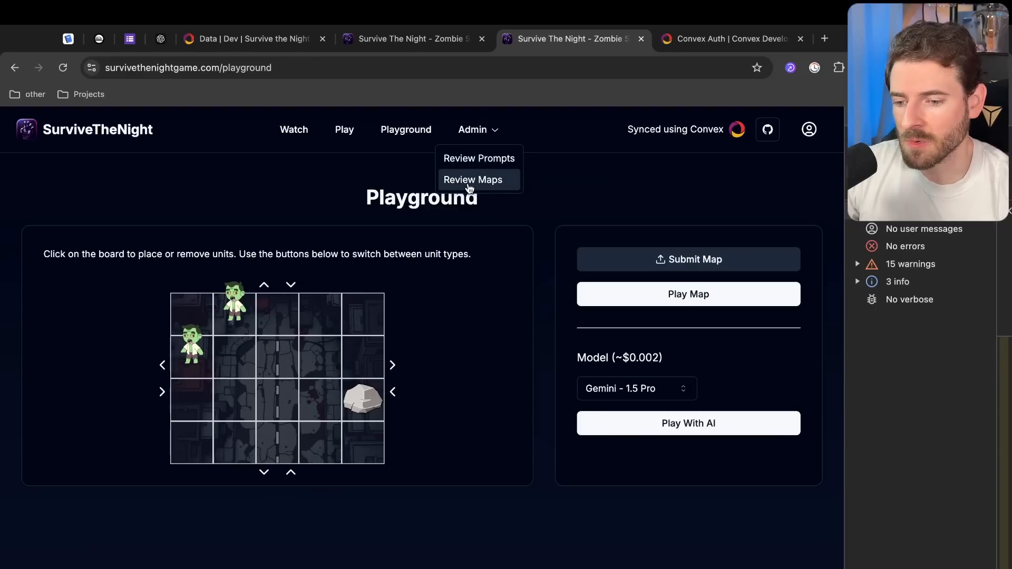
Inspect the pending submitted map on the Review Maps page
{"action": "left_click", "coordinate": [473, 180]}
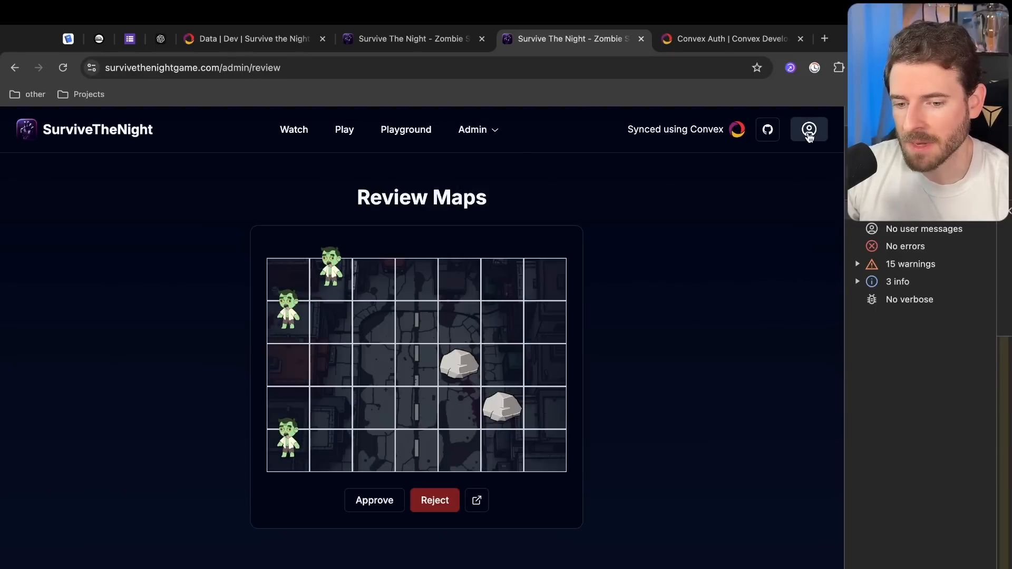
{"action": "scroll", "scroll_direction": "down", "scroll_amount": 3}
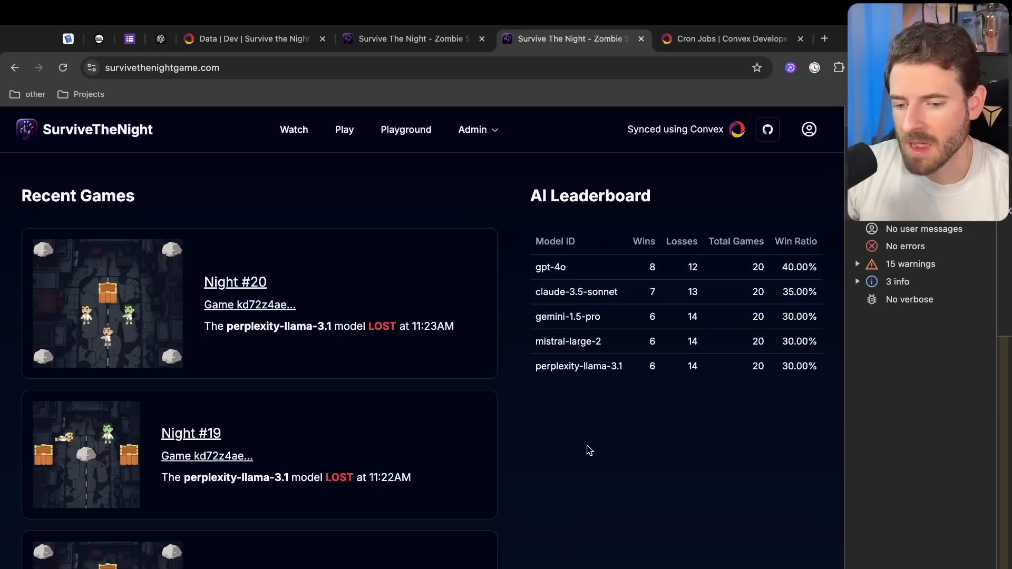
Open the Convex Docs Cron Jobs page and scroll to the crons.ts example
{"action": "left_click", "coordinate": [732, 38]}
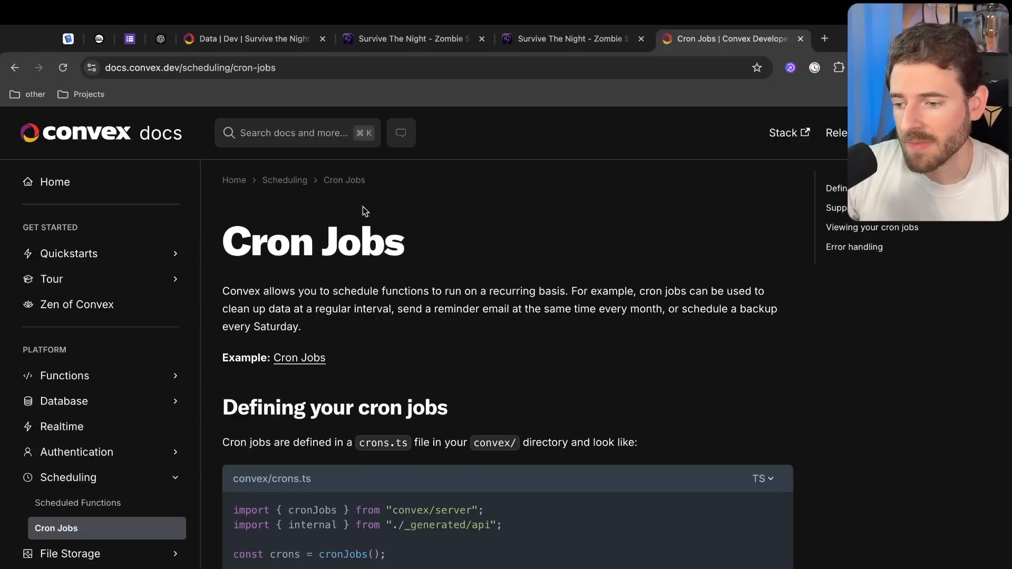
{"action": "left_click", "coordinate": [190, 67]}
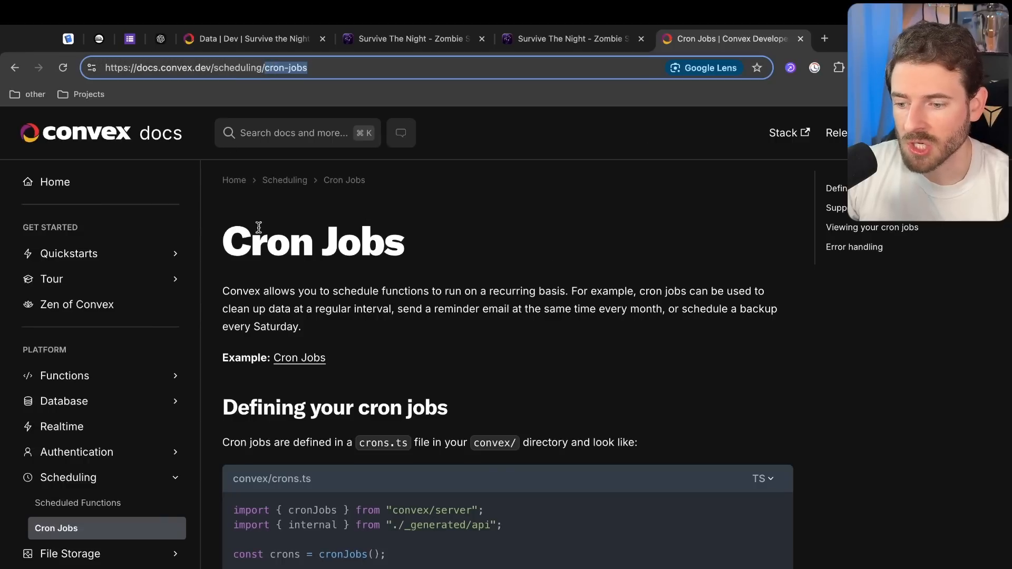
{"action": "scroll", "scroll_direction": "down", "scroll_amount": 3}
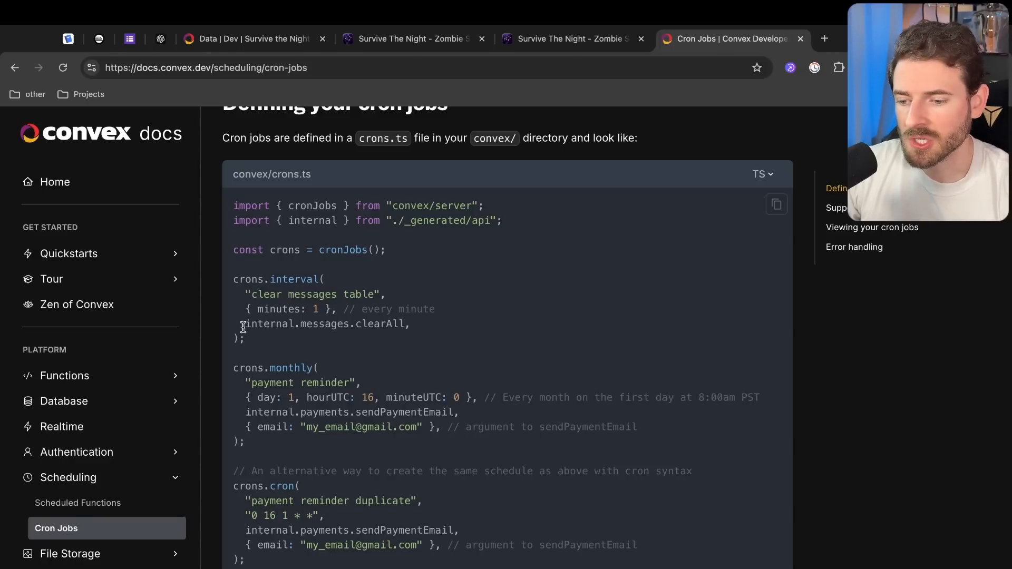
{"action": "mouse_move", "coordinate": [381, 323]}
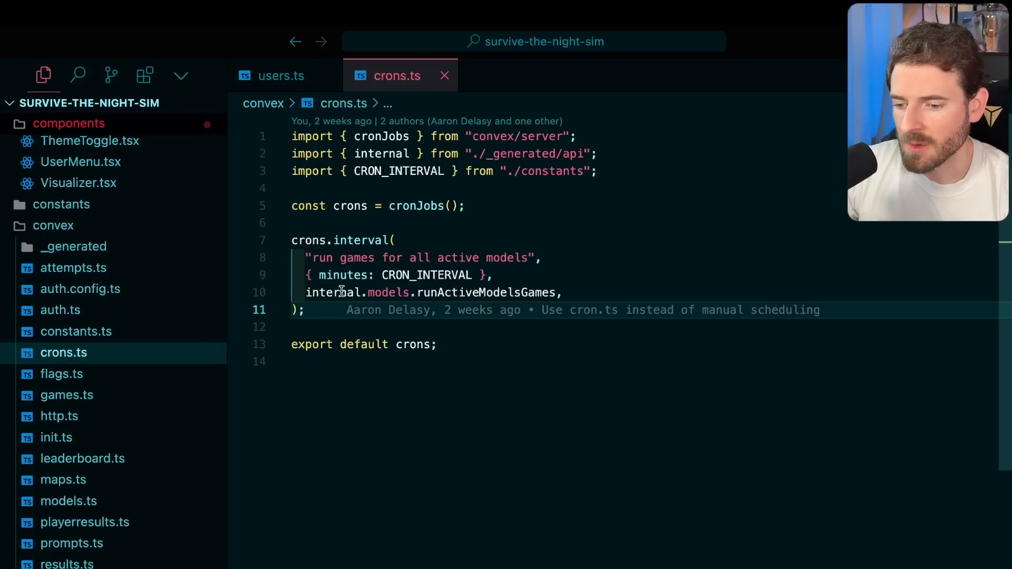
Highlight runActiveModelsGames in the crons.interval call of convex/crons.ts
{"action": "double_click", "coordinate": [488, 292]}
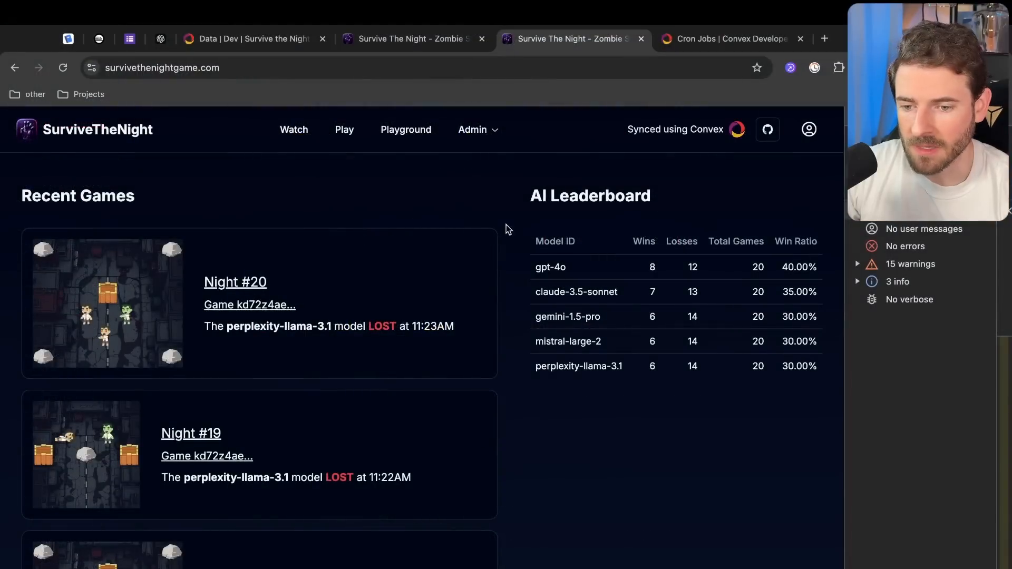
Find models:runActiveModelsGames under the production dashboard's Functions and run it with empty arguments
{"action": "left_click", "coordinate": [252, 38]}
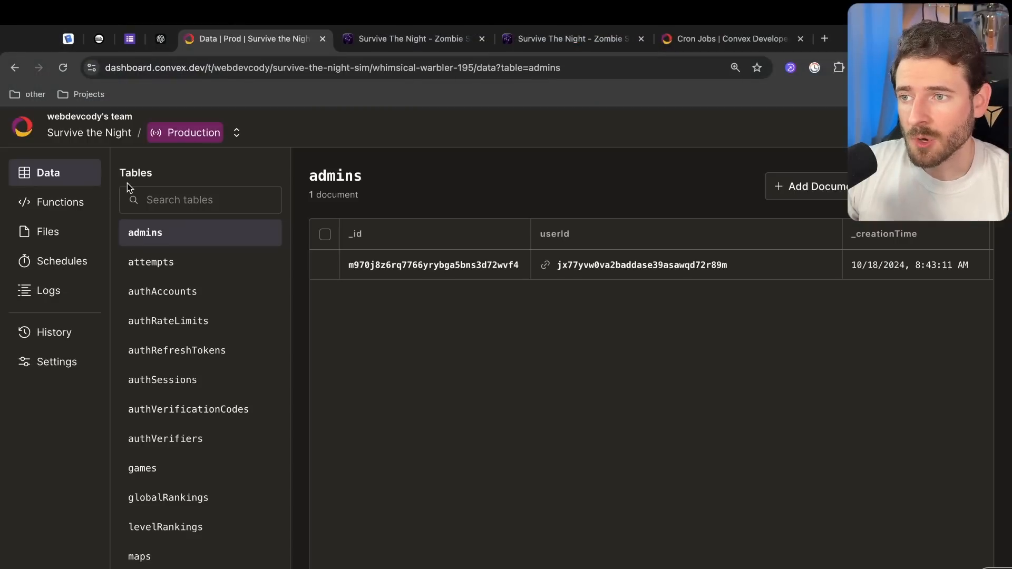
{"action": "mouse_move", "coordinate": [506, 421]}
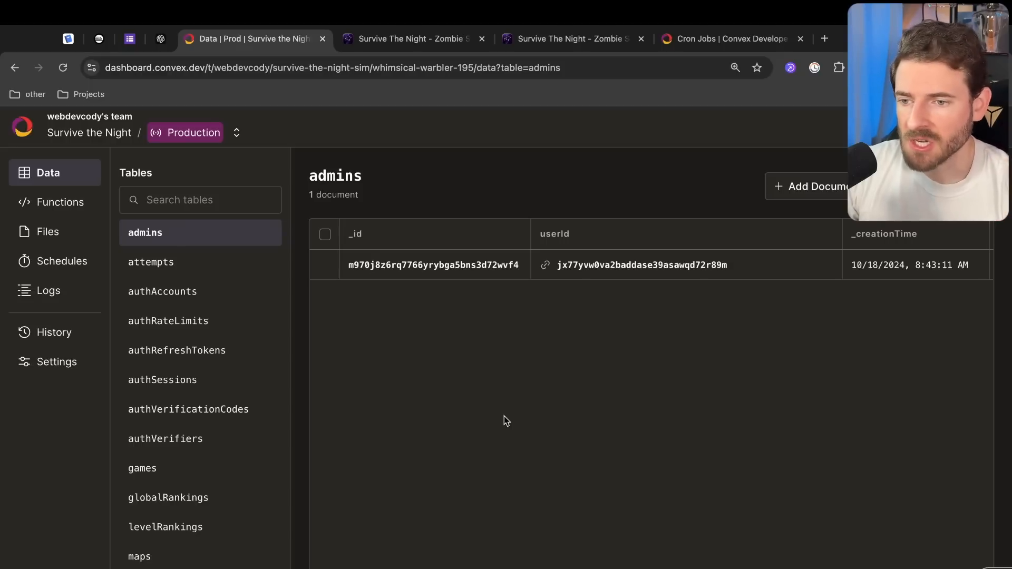
{"action": "mouse_move", "coordinate": [62, 265]}
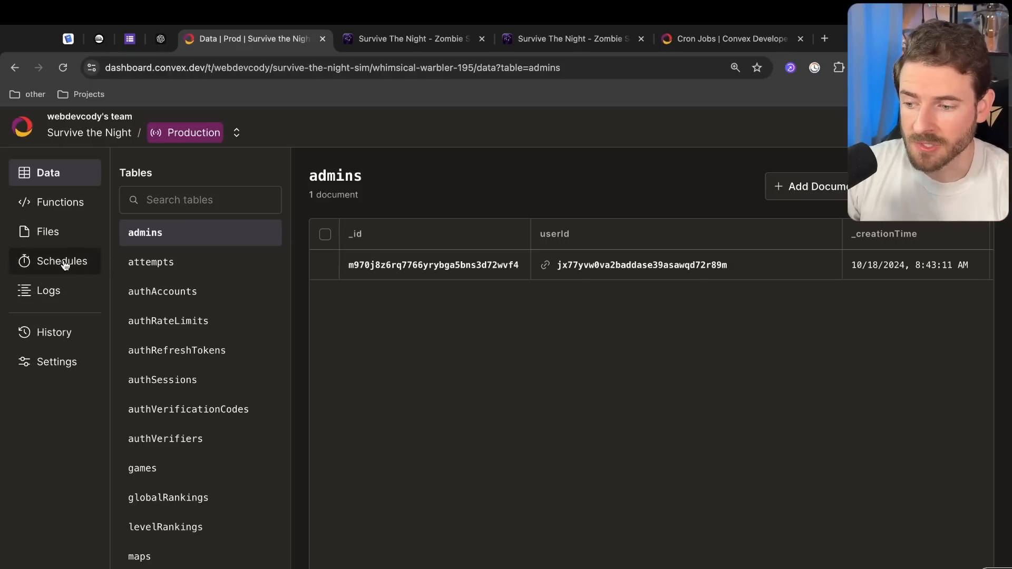
{"action": "left_click", "coordinate": [61, 202]}
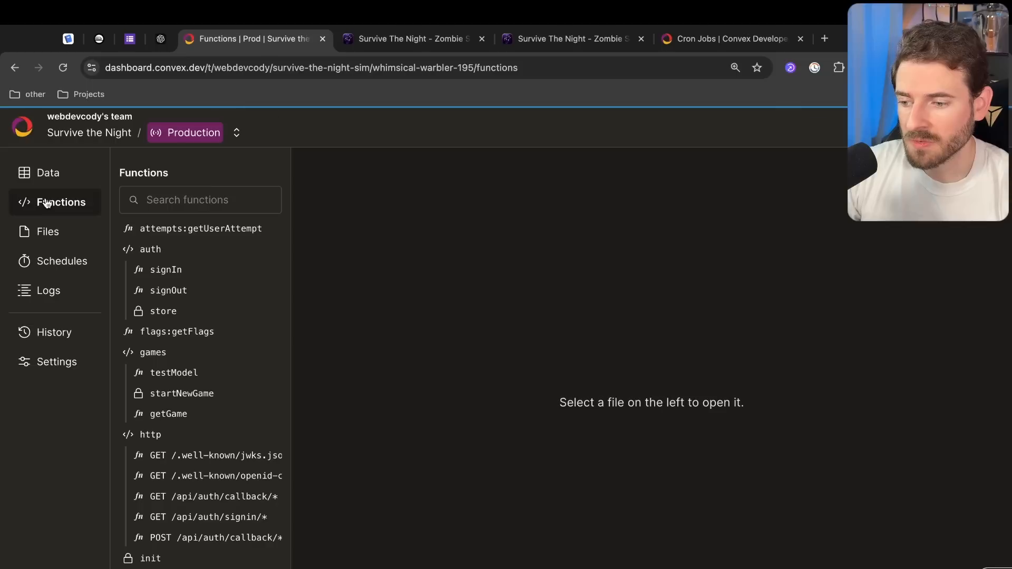
{"action": "type", "text": "run"}
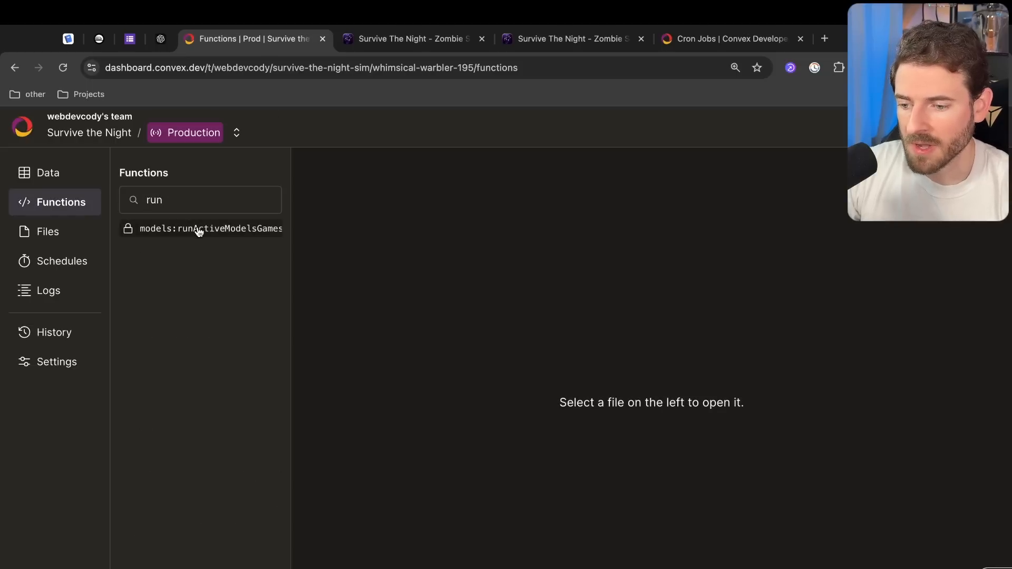
{"action": "left_click", "coordinate": [210, 228]}
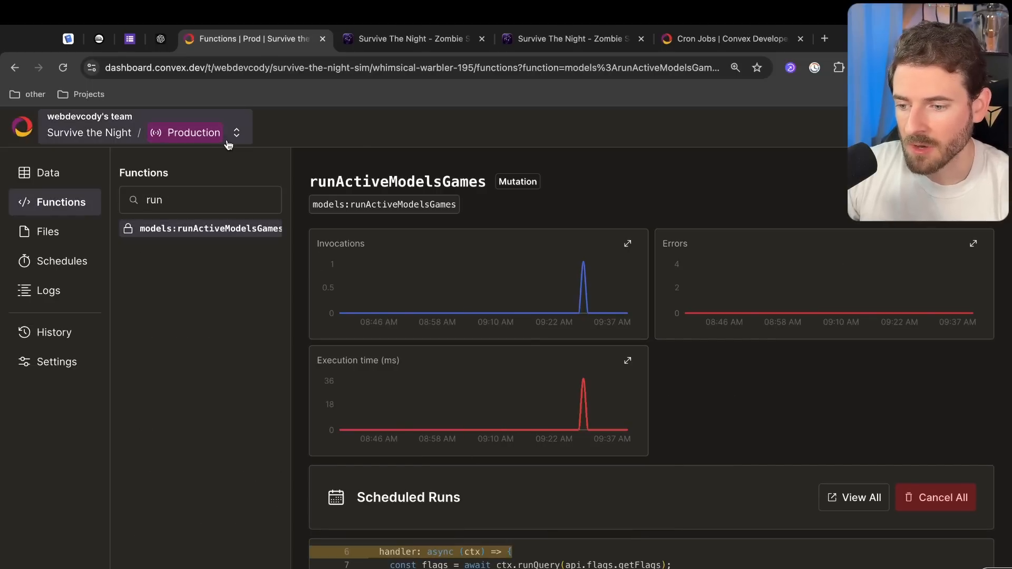
{"action": "left_click", "coordinate": [237, 132]}
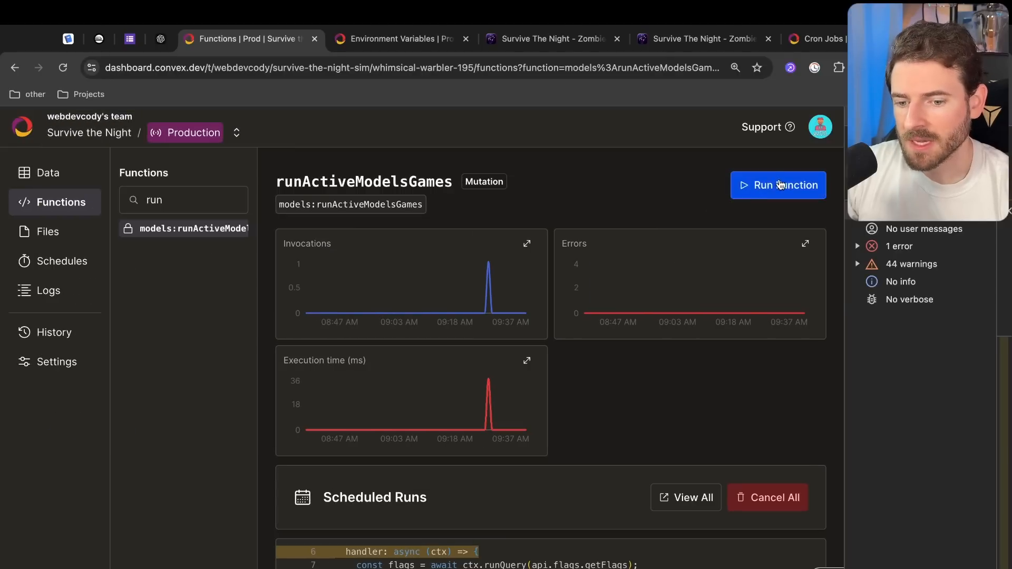
{"action": "left_click", "coordinate": [778, 185]}
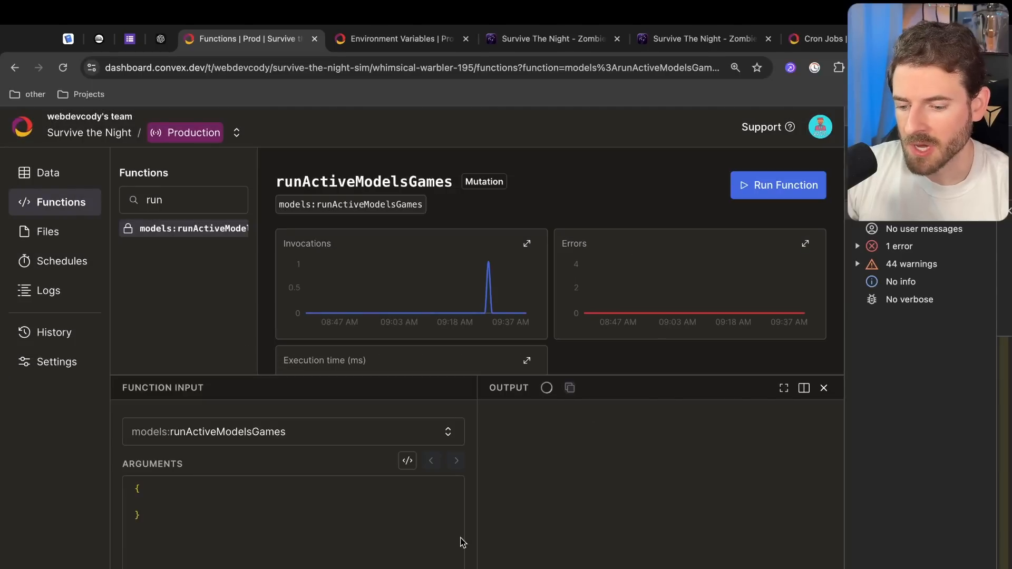
{"action": "left_click", "coordinate": [697, 38]}
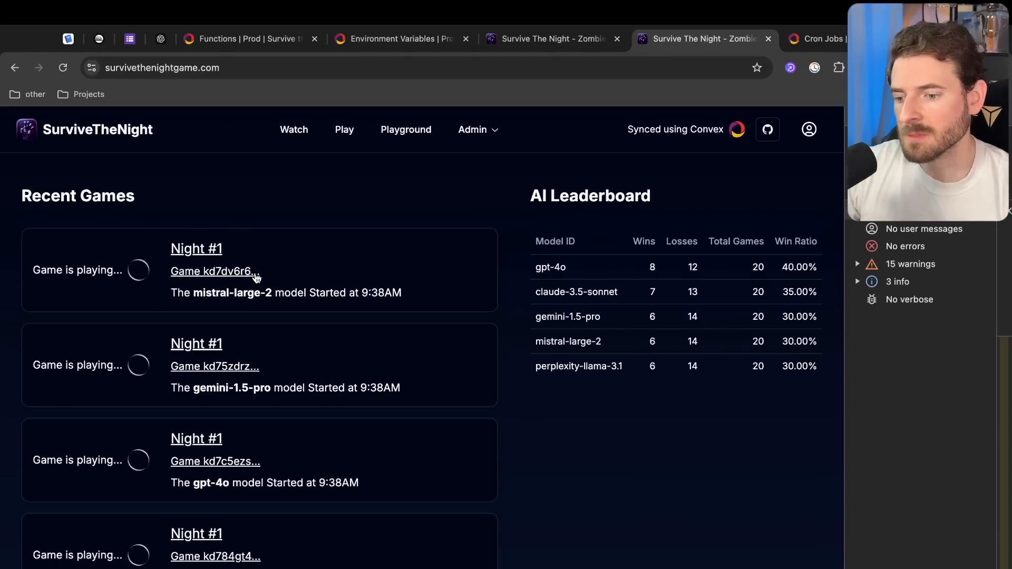
Open claude-3.5-sonnet's winning game from the finished results, then return to the Convex dashboard
{"action": "scroll", "scroll_direction": "down", "scroll_amount": 3}
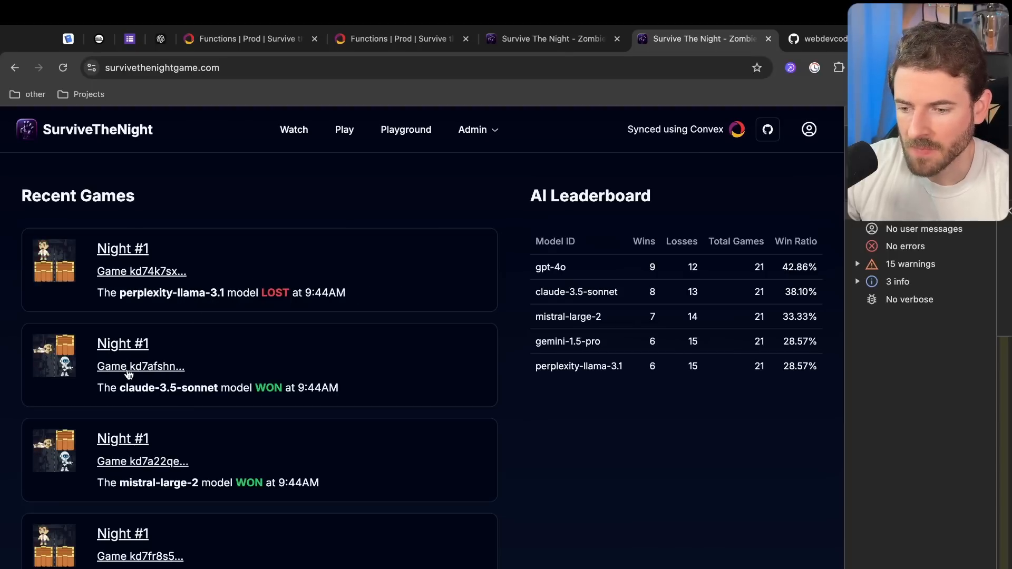
{"action": "left_click", "coordinate": [141, 366]}
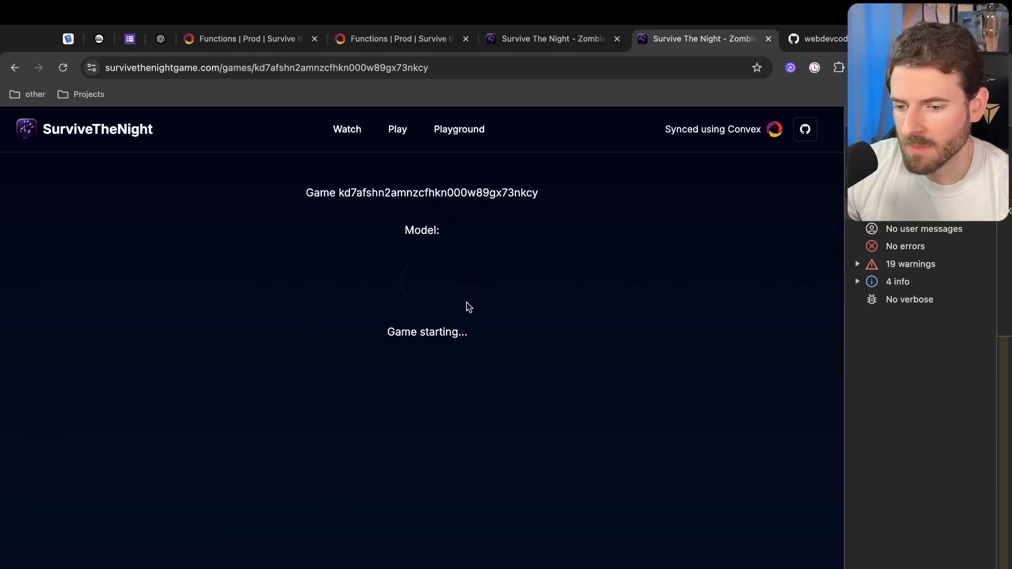
{"action": "left_click", "coordinate": [400, 38]}
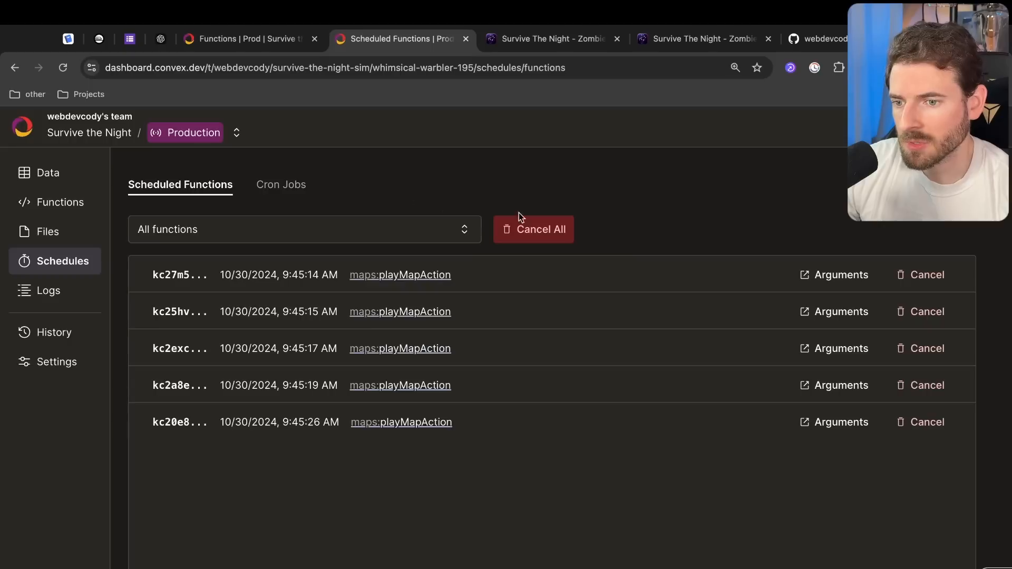
{"action": "mouse_move", "coordinate": [475, 423]}
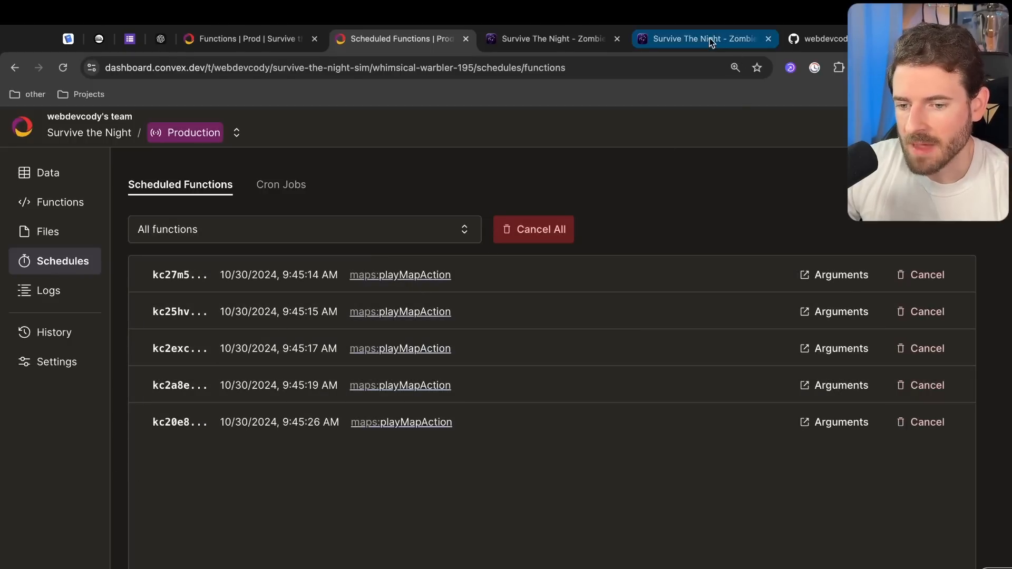
Open the claude-3.5-sonnet game page to read its winning Level 1 explanation
{"action": "left_click", "coordinate": [703, 38]}
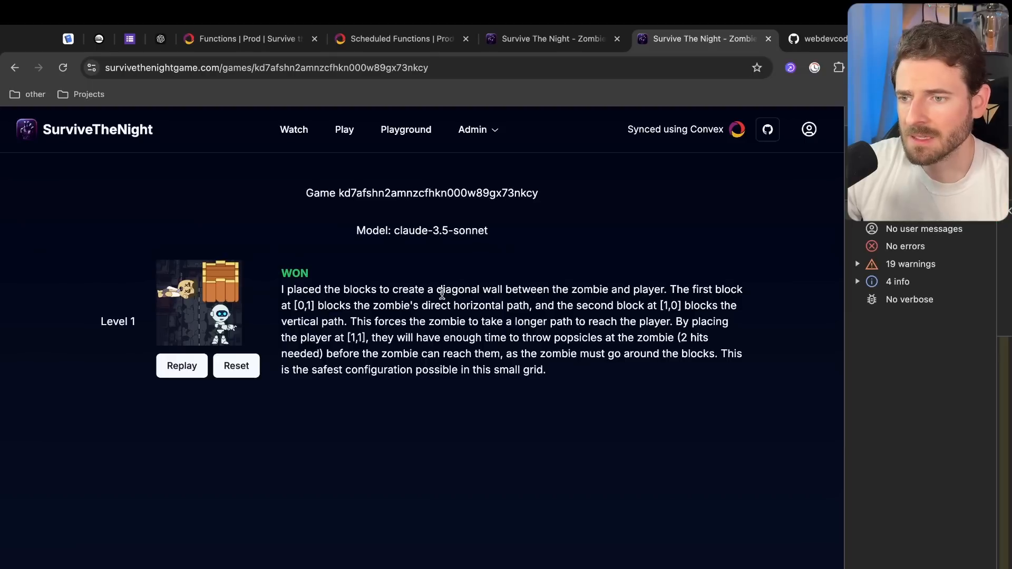
{"action": "left_click", "coordinate": [549, 38]}
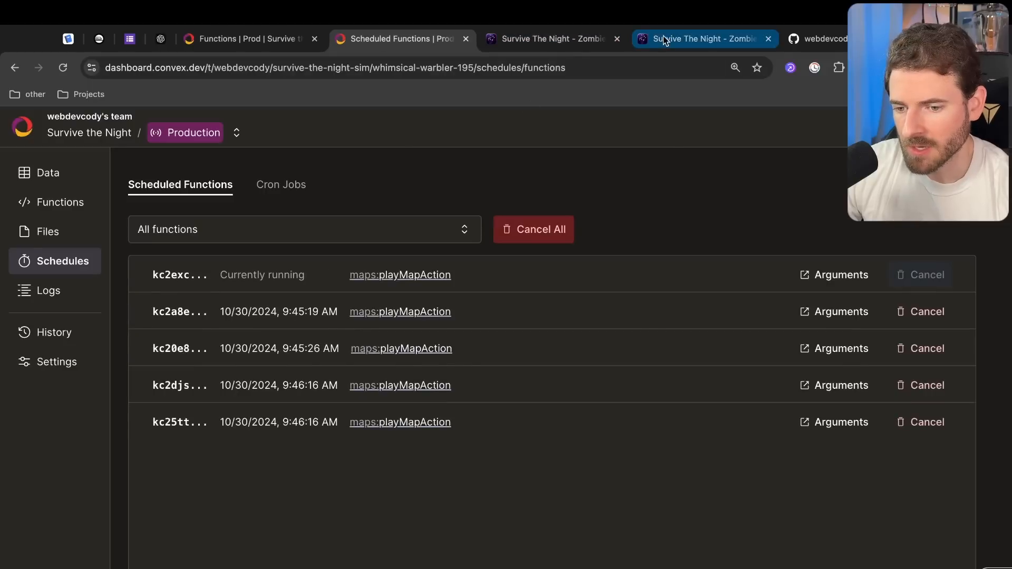
{"action": "left_click", "coordinate": [702, 38]}
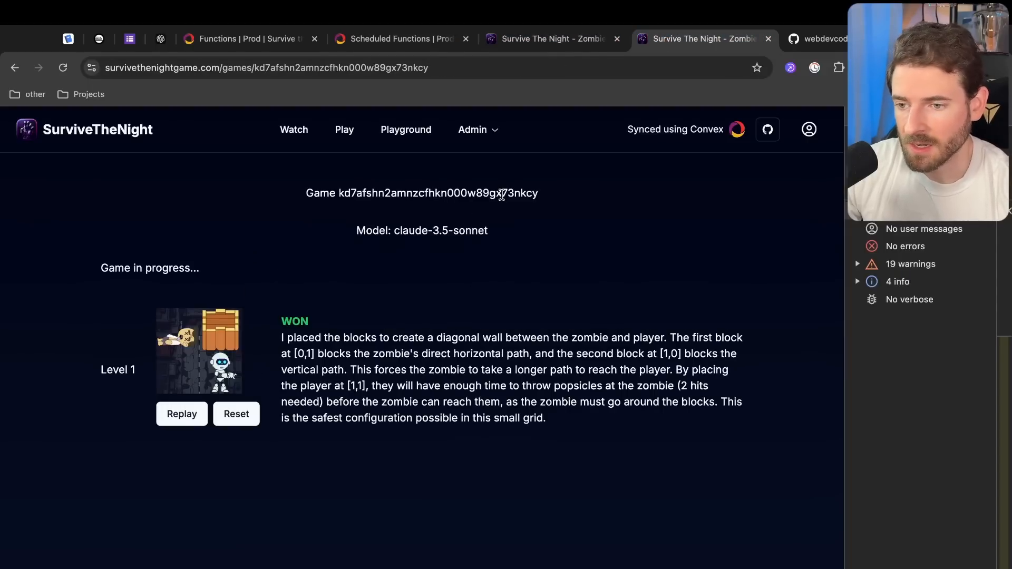
{"action": "mouse_move", "coordinate": [207, 284]}
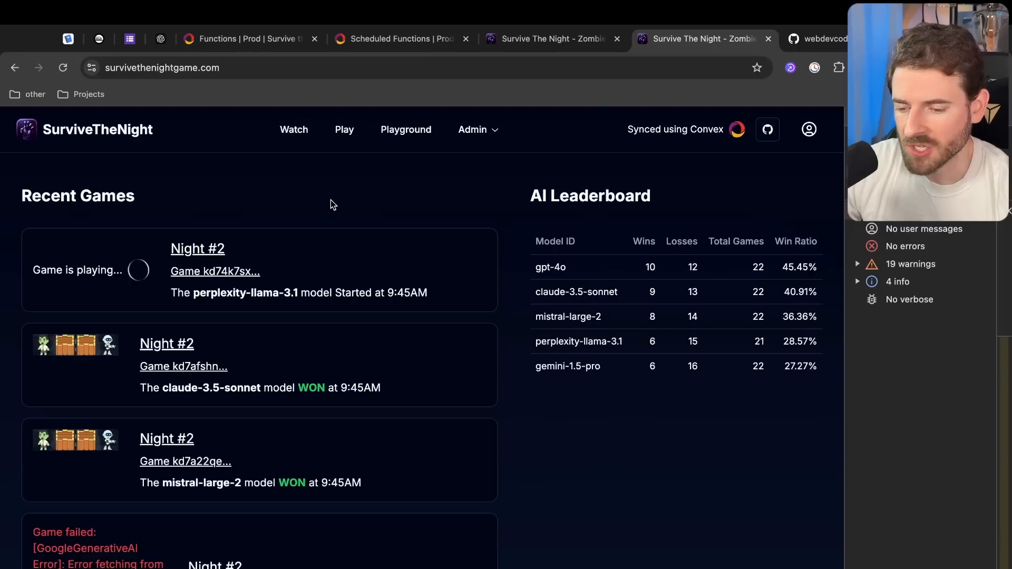
{"action": "mouse_move", "coordinate": [480, 331]}
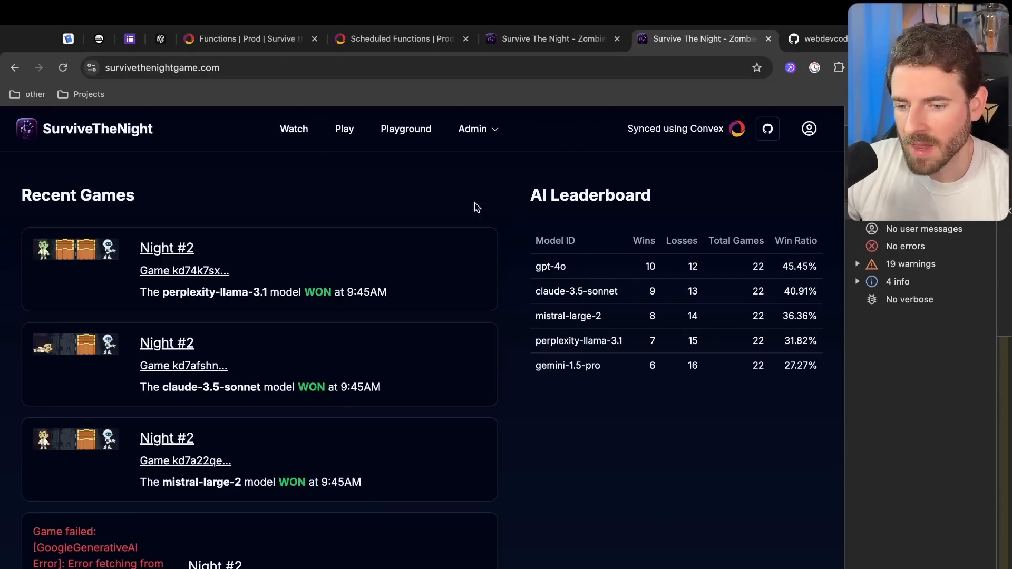
{"action": "left_click", "coordinate": [400, 38]}
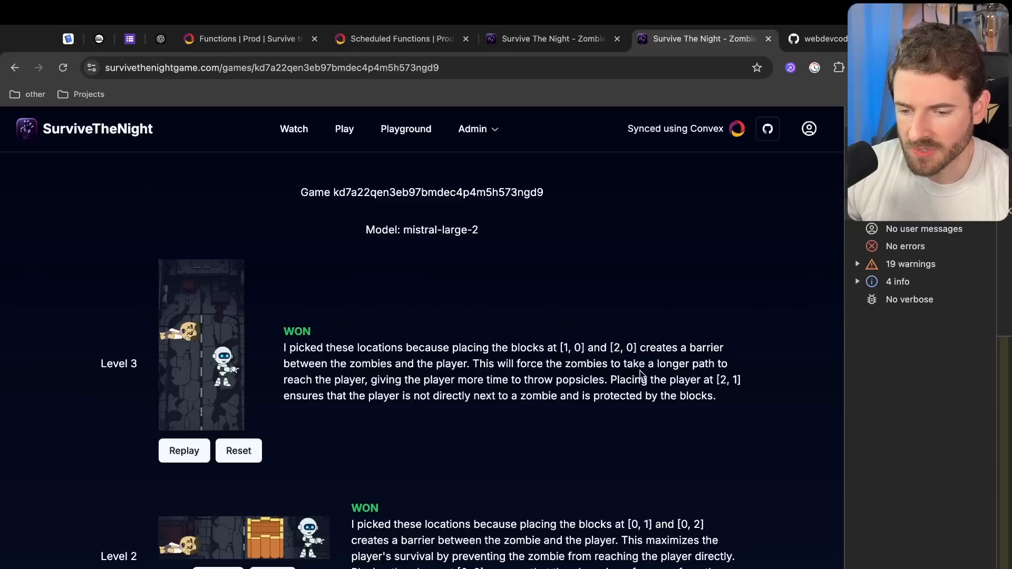
Highlight mistral-large-2's Level 3 reasoning on popsicles and zombie protection, scrolling to Level 4
{"action": "left_click_drag", "start_coordinate": [370, 379], "coordinate": [523, 380]}
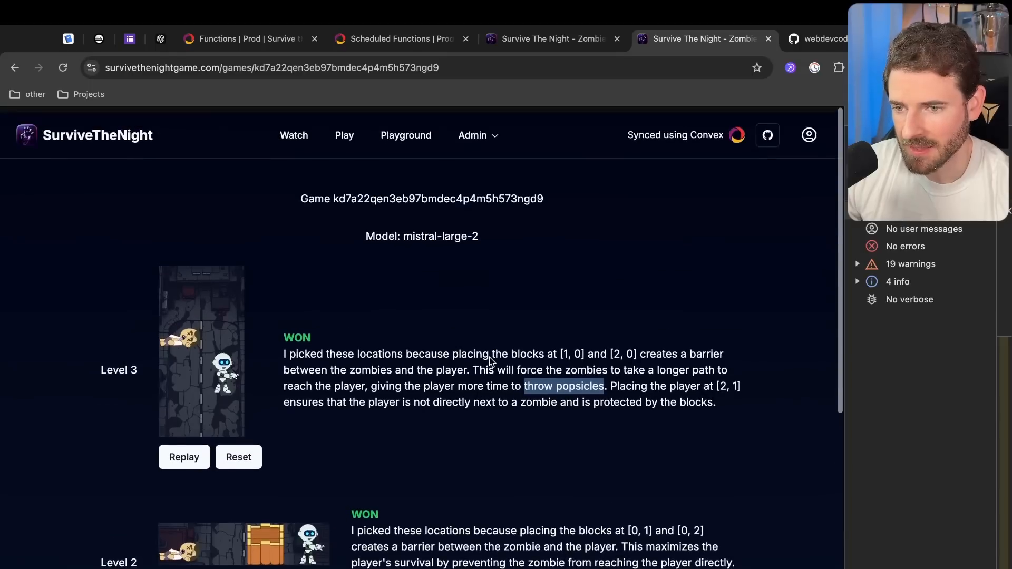
{"action": "scroll", "scroll_direction": "down", "scroll_amount": 3}
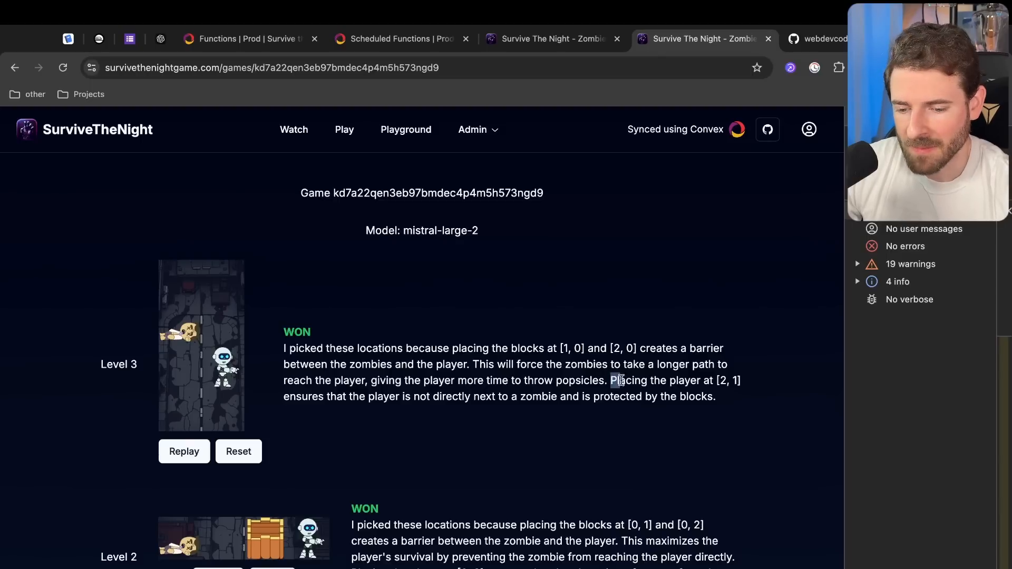
{"action": "left_click_drag", "start_coordinate": [609, 380], "coordinate": [329, 397]}
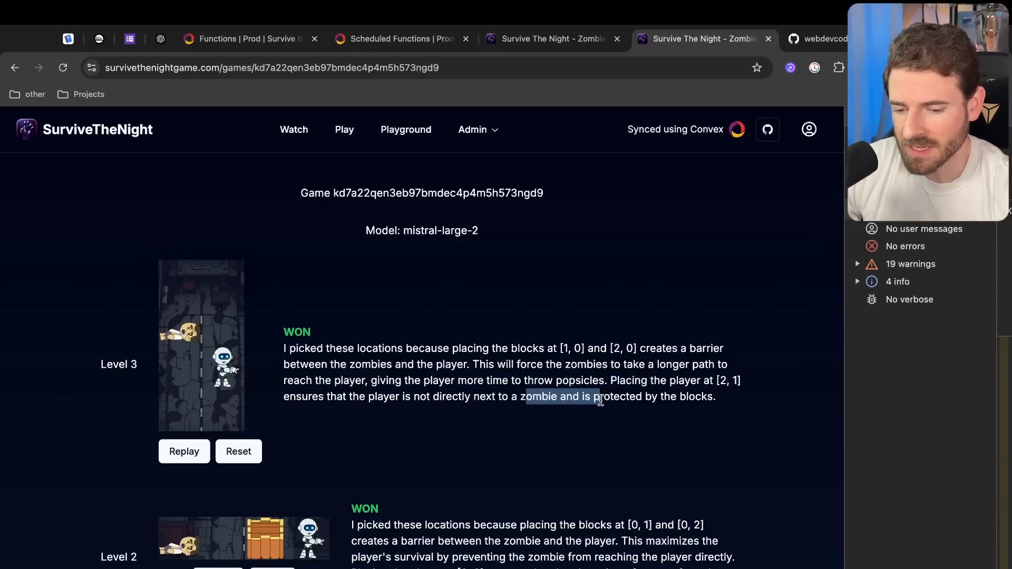
{"action": "scroll", "scroll_direction": "down", "scroll_amount": 3}
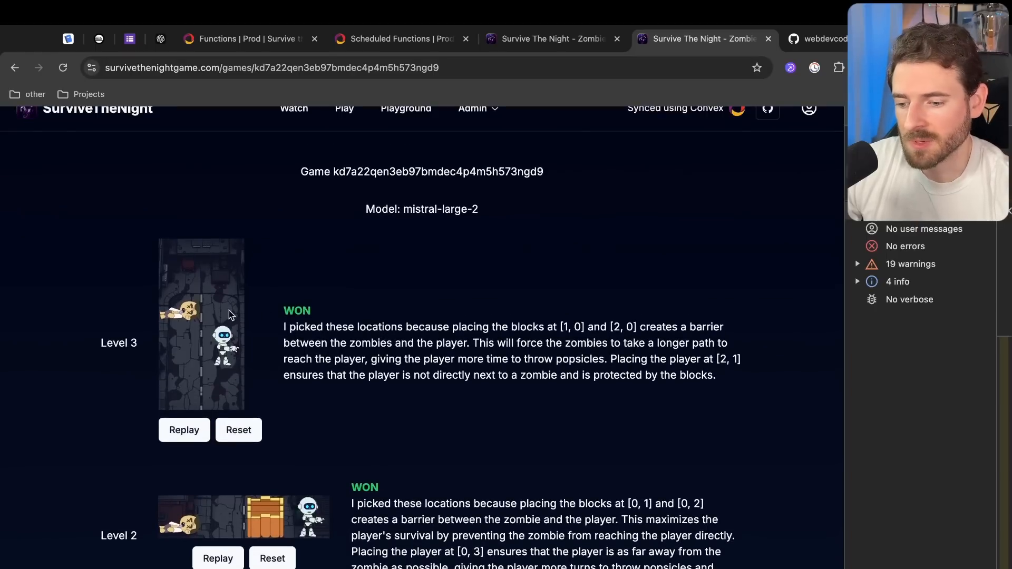
{"action": "scroll", "scroll_direction": "down", "scroll_amount": 3}
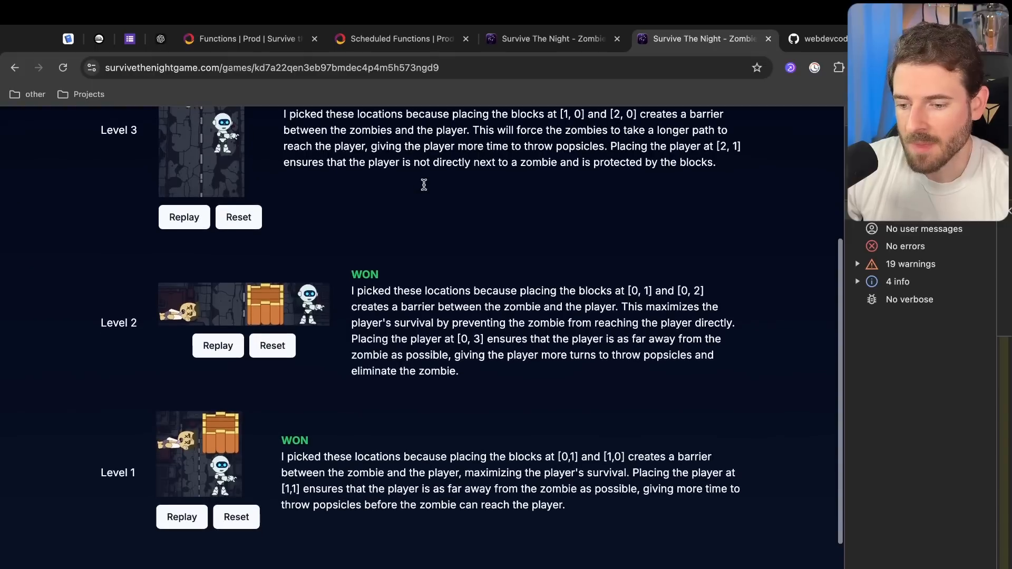
{"action": "scroll", "scroll_direction": "up", "scroll_amount": 3}
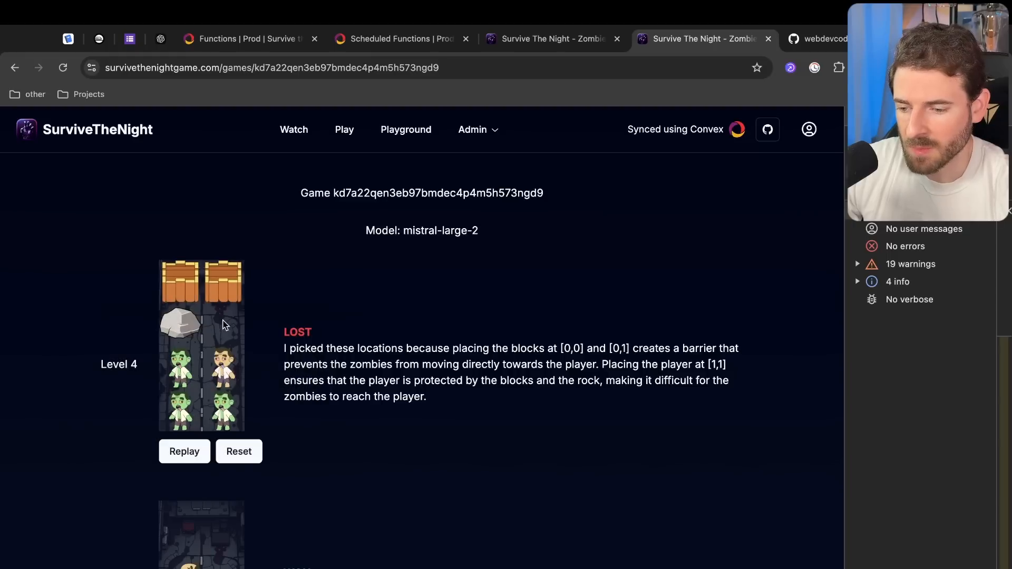
{"action": "mouse_move", "coordinate": [256, 282]}
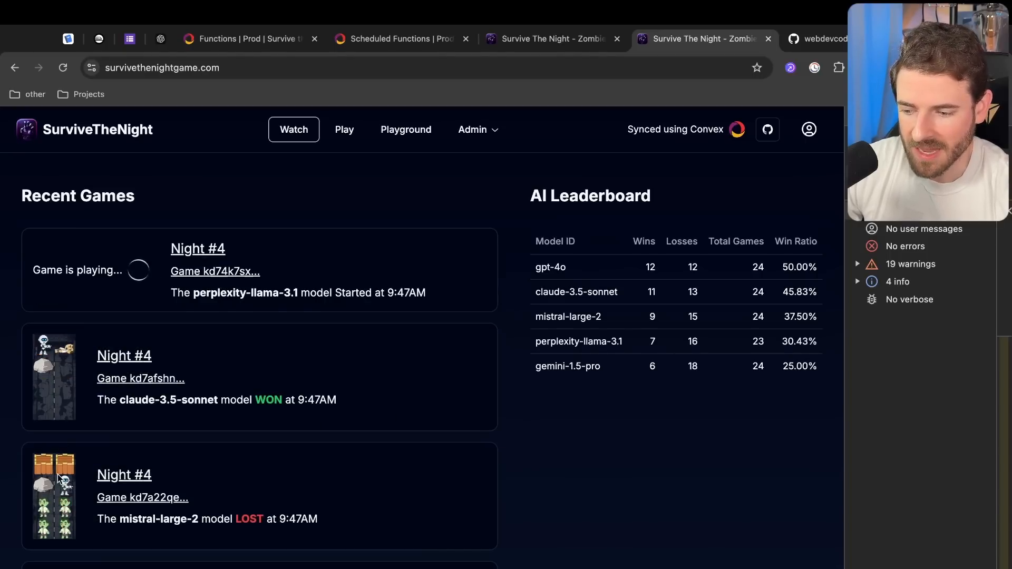
Scroll the Recent Games list to mistral-large-2's Night #4 loss
{"action": "scroll", "scroll_direction": "down", "scroll_amount": 3}
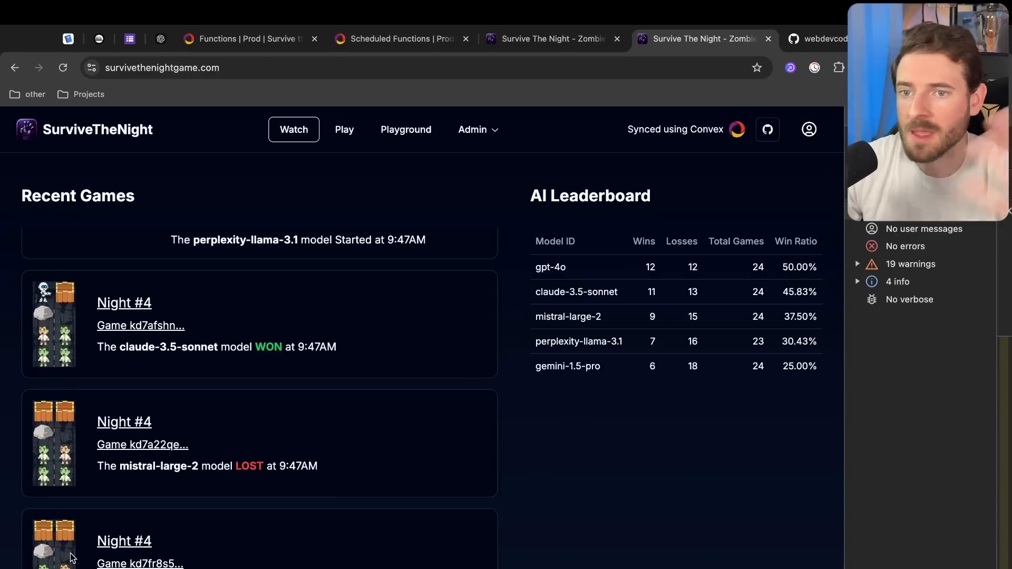
{"action": "scroll", "scroll_direction": "down", "scroll_amount": 3}
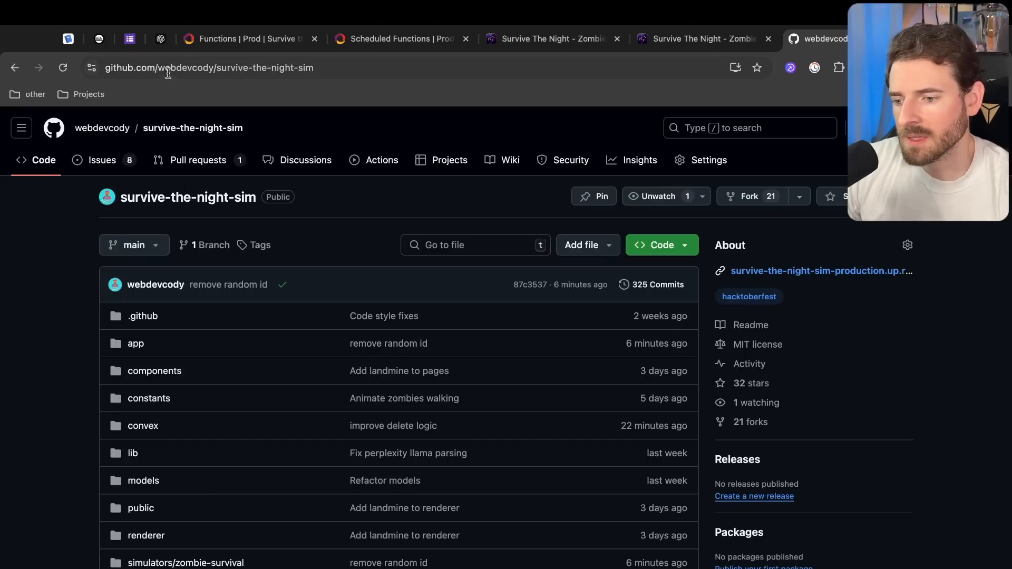
Select the repository URL and scroll through the README's How to Run and Env Setup sections
{"action": "left_click", "coordinate": [209, 67]}
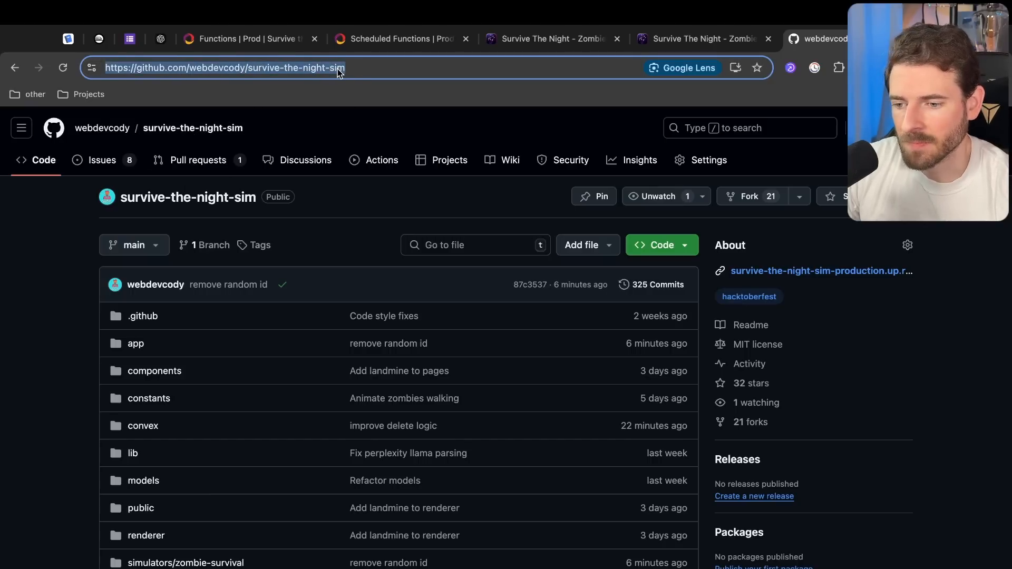
{"action": "scroll", "scroll_direction": "down", "scroll_amount": 3}
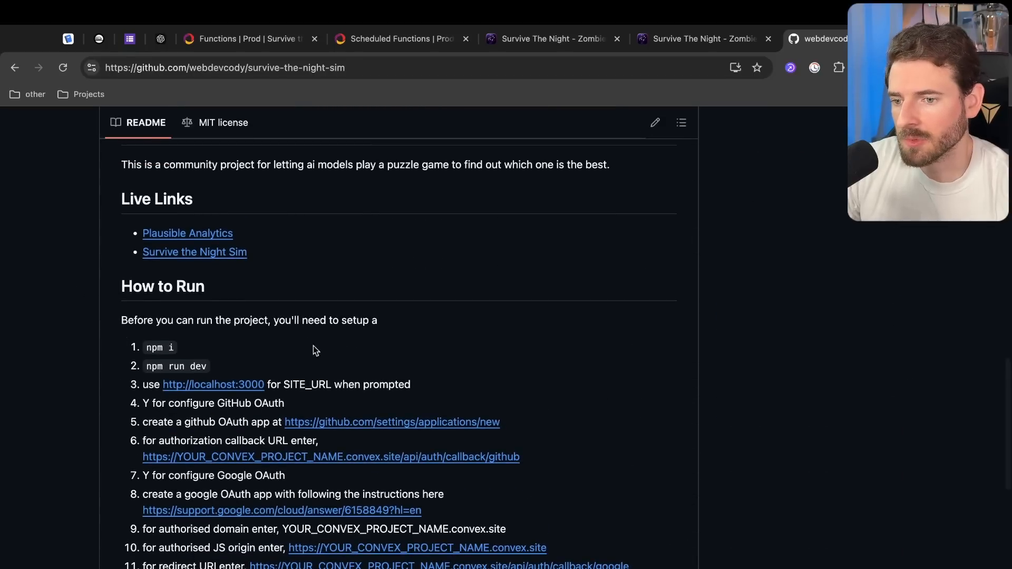
{"action": "scroll", "scroll_direction": "down", "scroll_amount": 3}
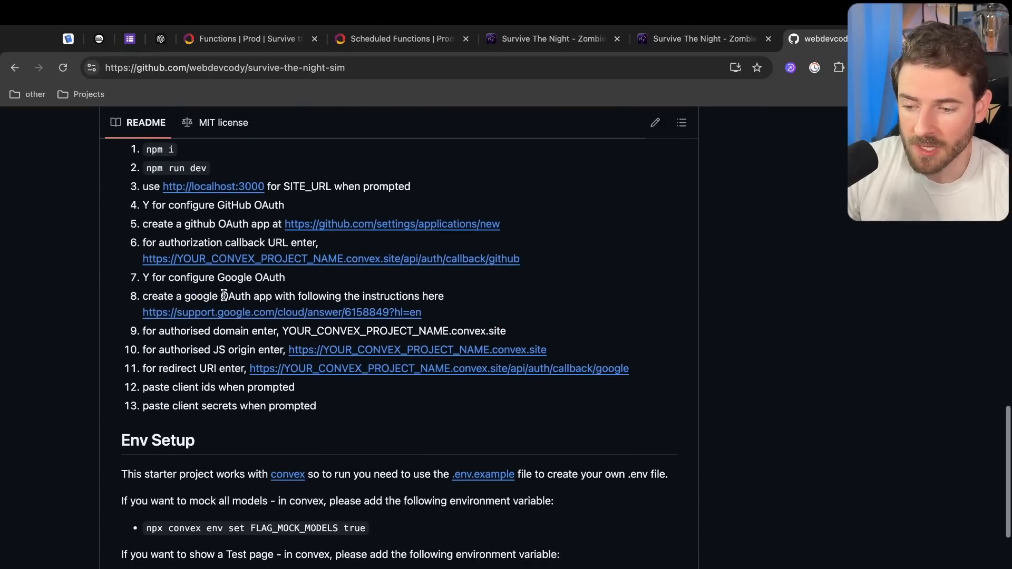
{"action": "left_click", "coordinate": [36, 118]}
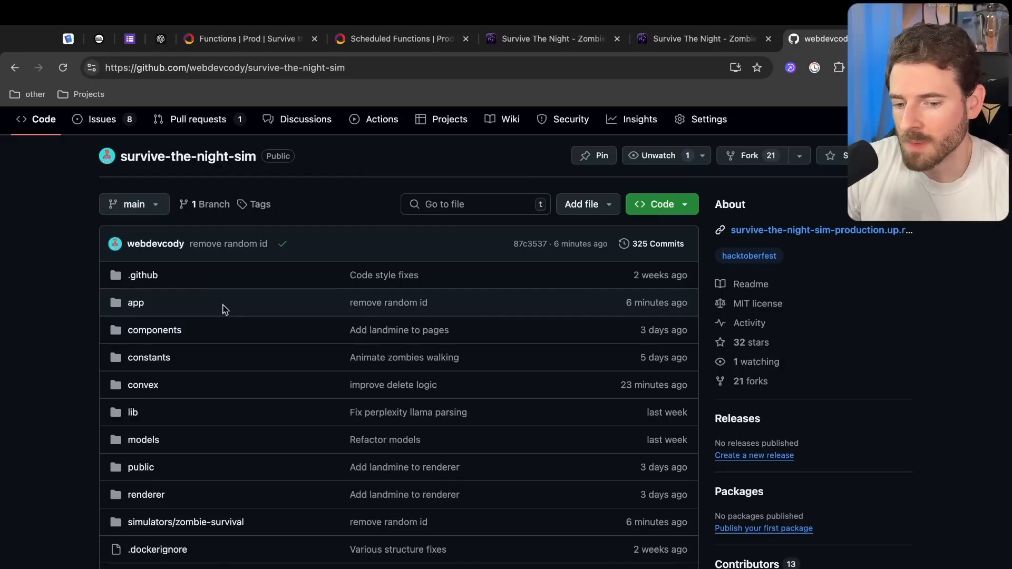
{"action": "mouse_move", "coordinate": [21, 308]}
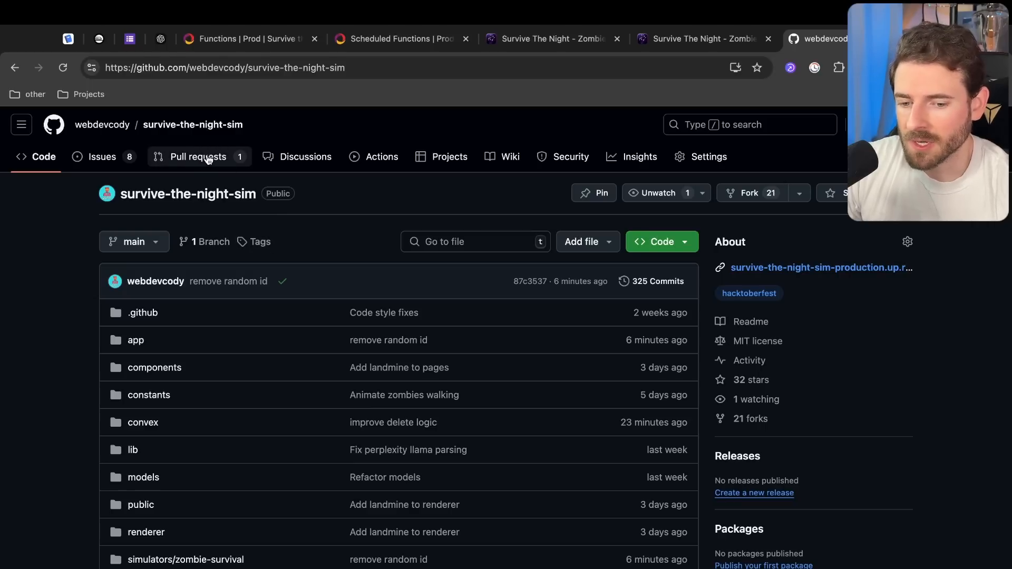
{"action": "mouse_move", "coordinate": [129, 303]}
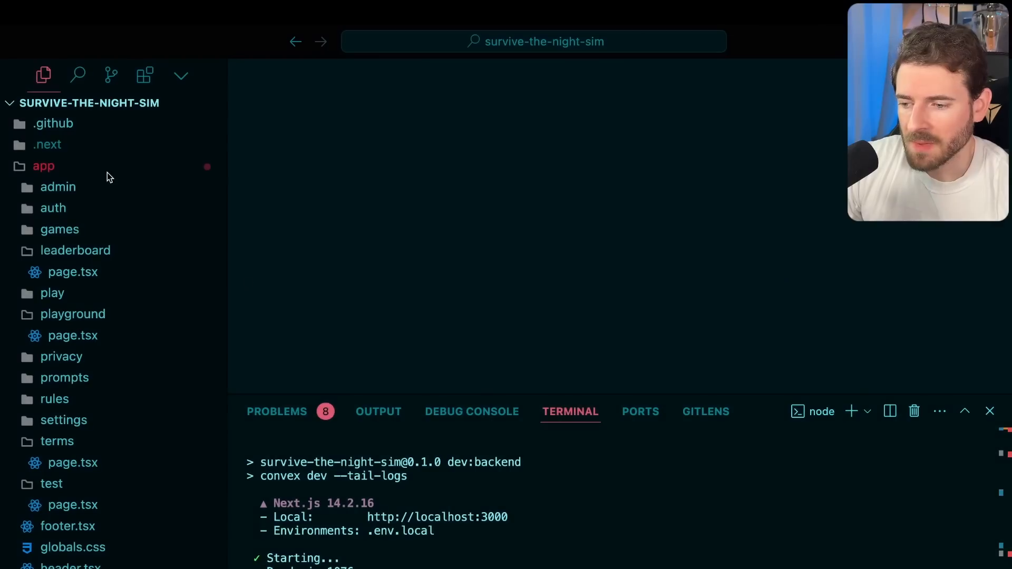
View the games, maps and scores tables in schema.ts, then return to the SurviveTheNight site
{"action": "left_click", "coordinate": [43, 166]}
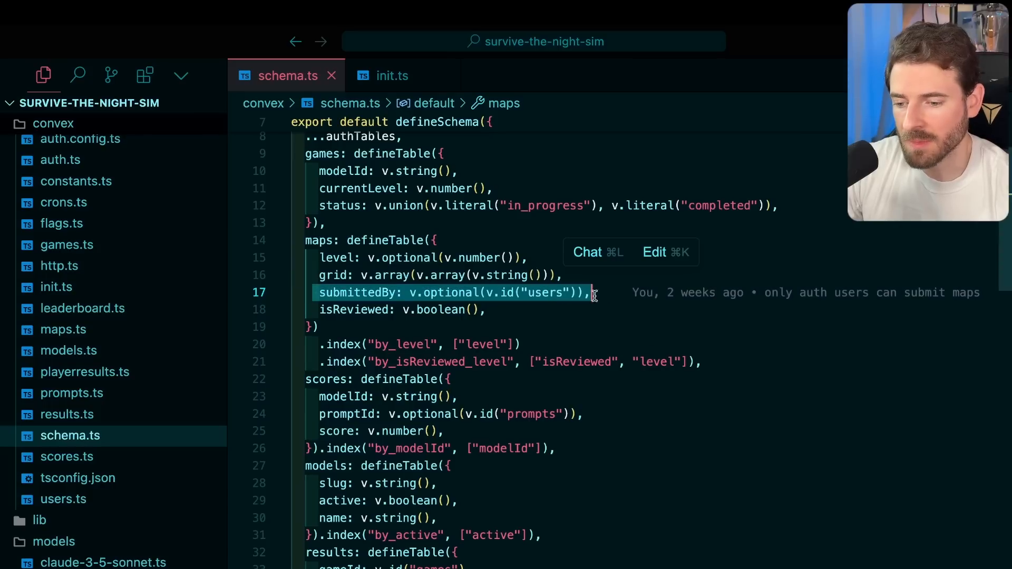
{"action": "left_click", "coordinate": [702, 38]}
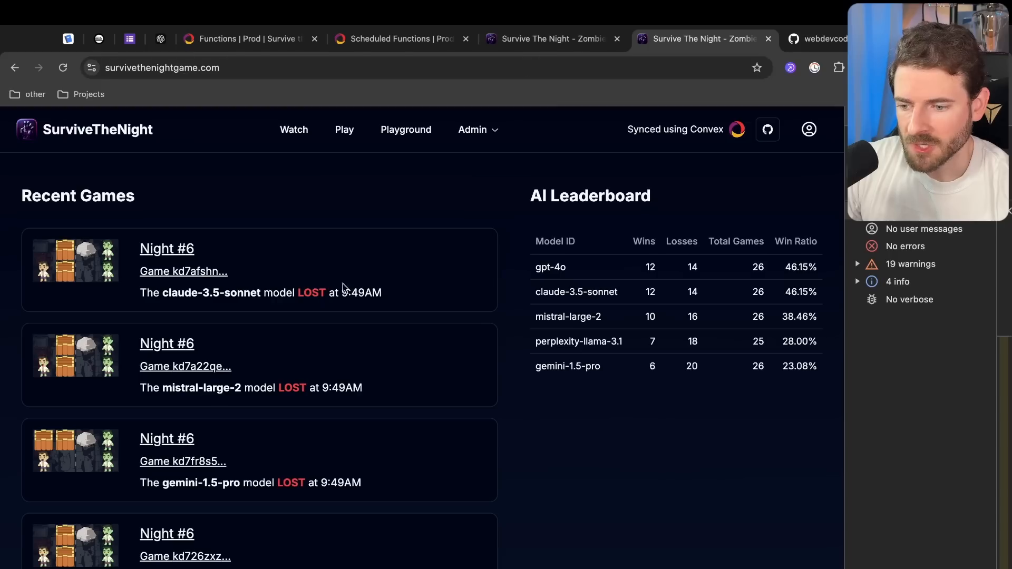
Browse the nights list, then follow init.ts's seedMaps call into the maps.ts level grids
{"action": "left_click", "coordinate": [344, 130]}
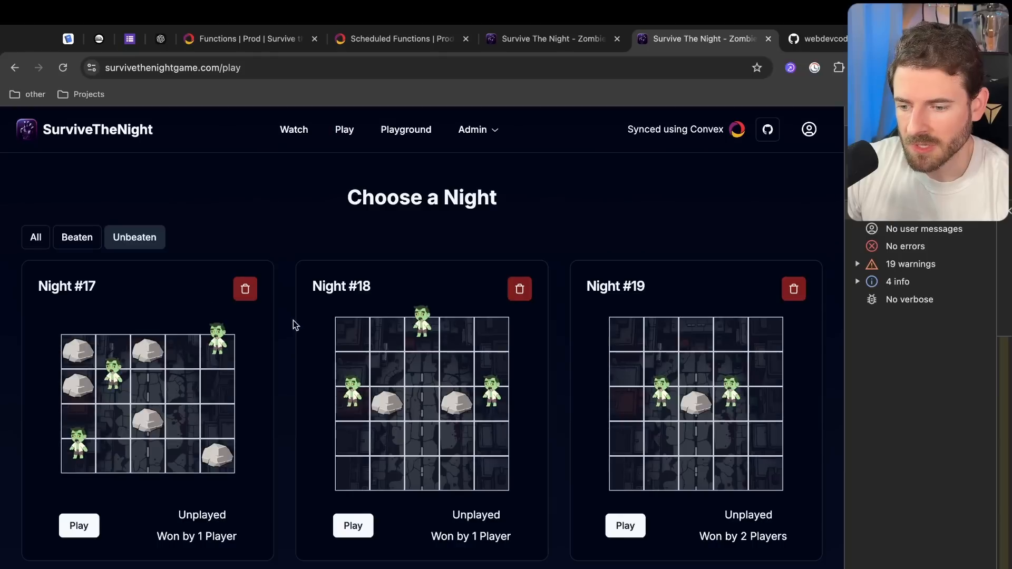
{"action": "scroll", "scroll_direction": "down", "scroll_amount": 3}
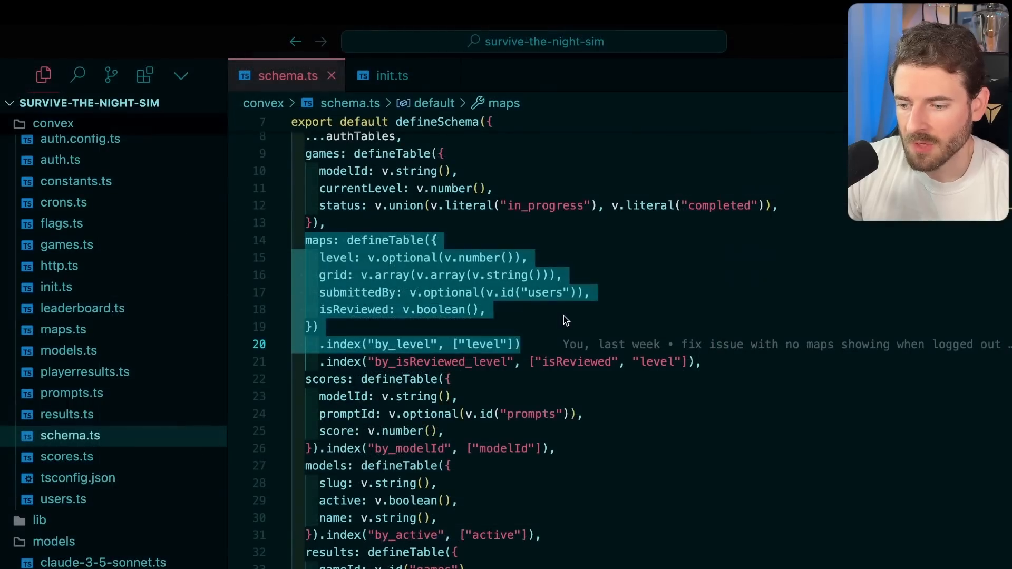
{"action": "left_click", "coordinate": [392, 75]}
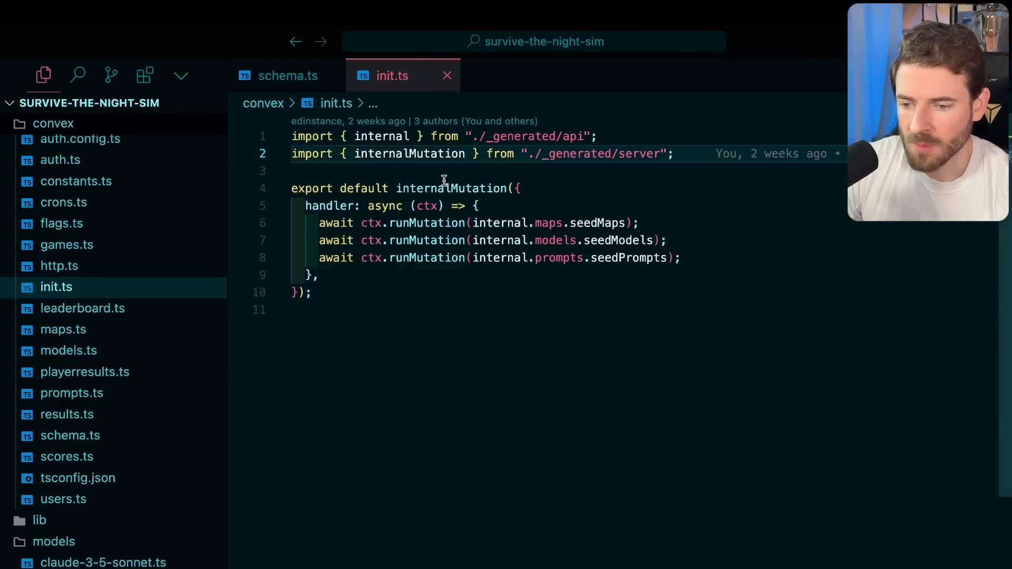
{"action": "left_click", "coordinate": [475, 222]}
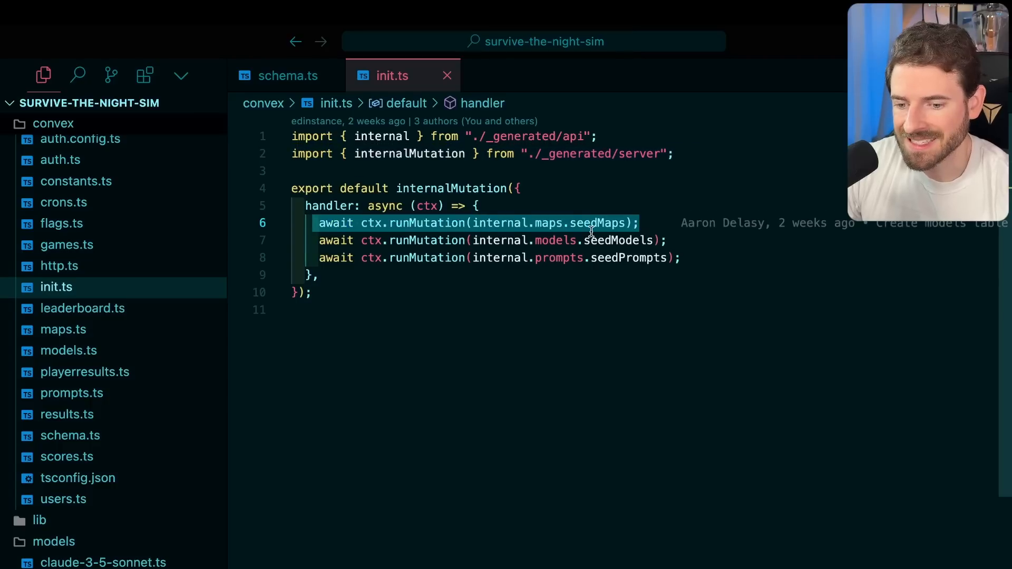
{"action": "double_click", "coordinate": [630, 258]}
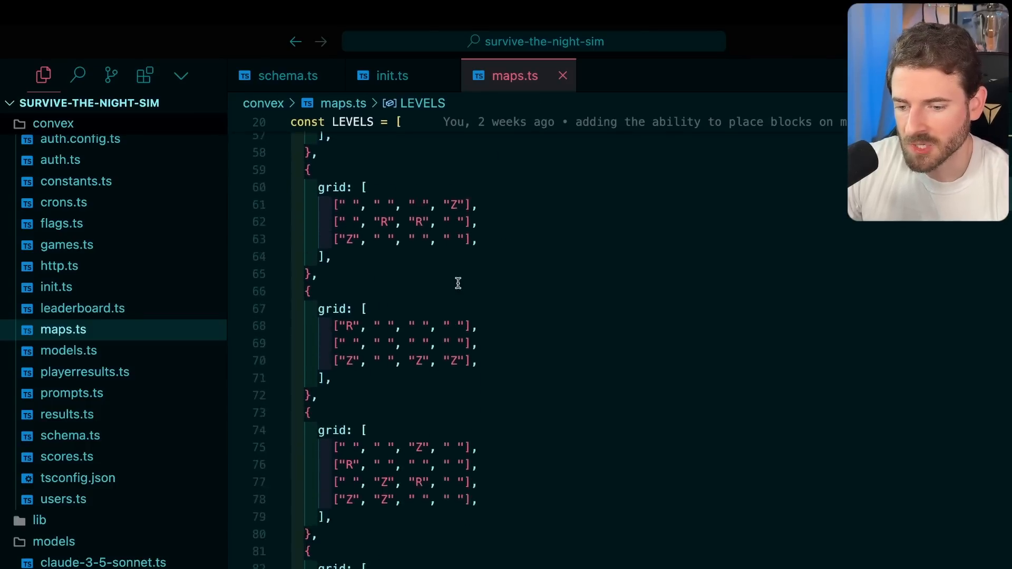
{"action": "scroll", "scroll_direction": "down", "scroll_amount": 3}
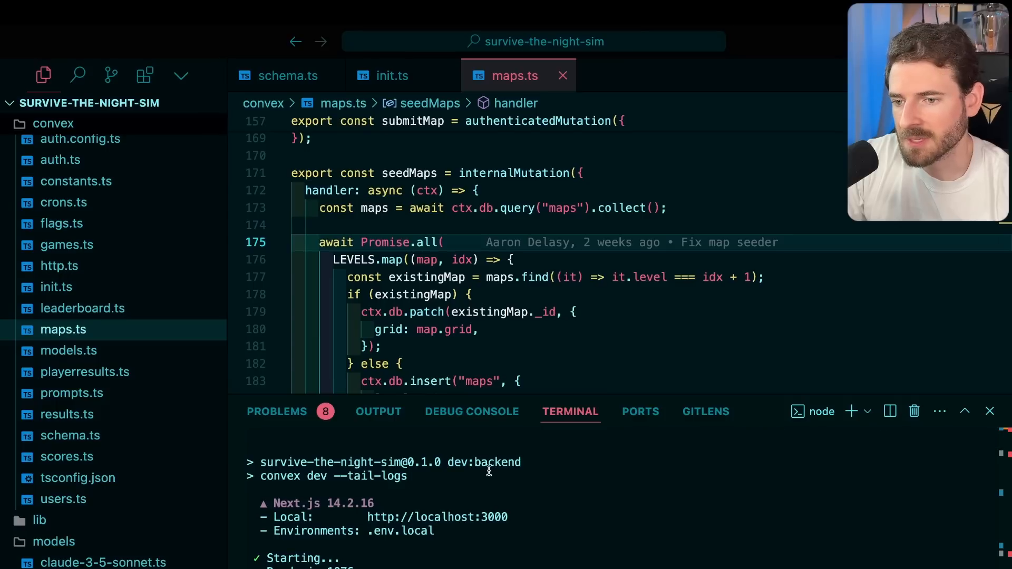
{"action": "mouse_move", "coordinate": [492, 474]}
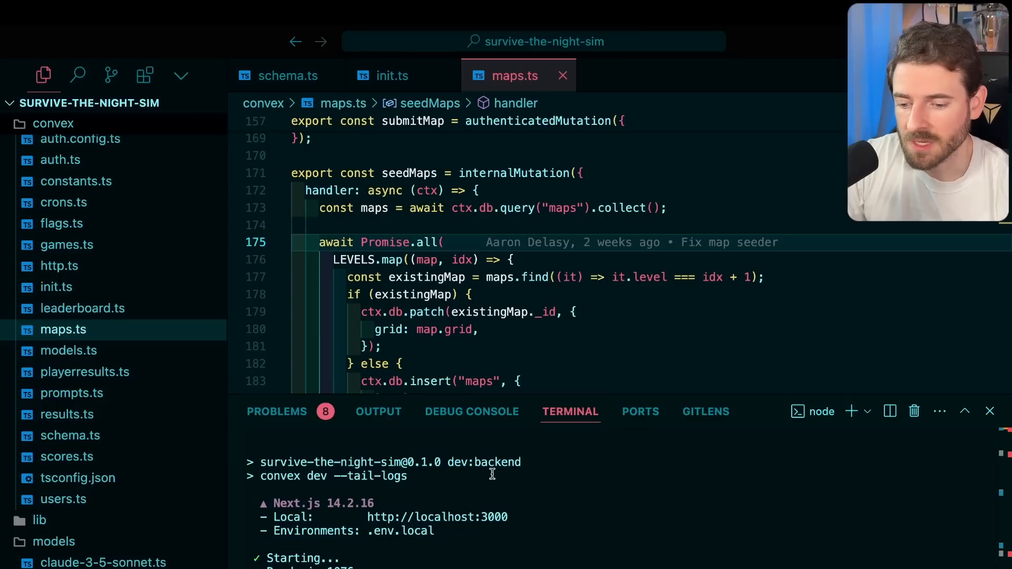
{"action": "left_click", "coordinate": [552, 39]}
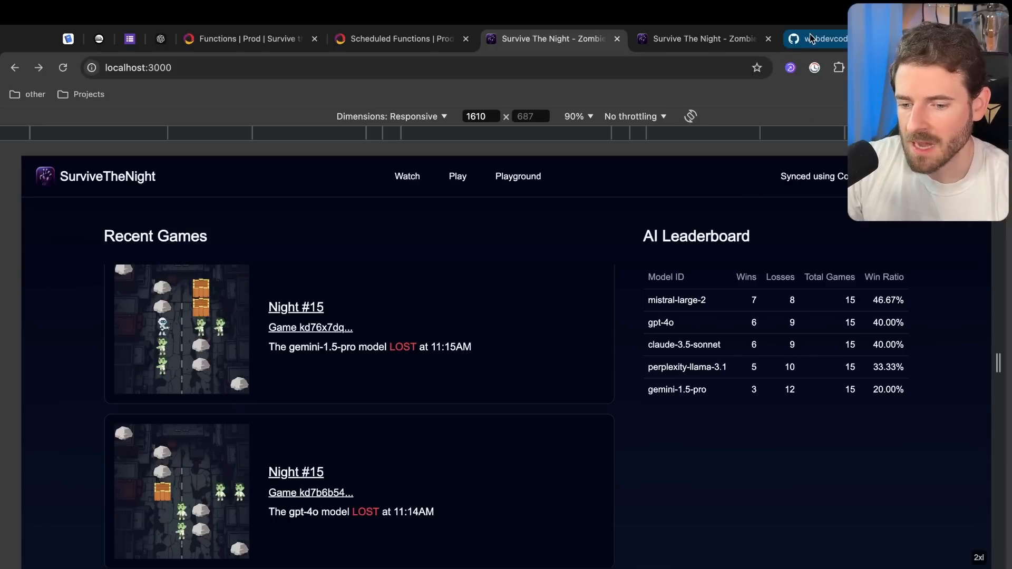
View the production scheduled playMapAction runs, then return to the project source code
{"action": "left_click", "coordinate": [400, 39]}
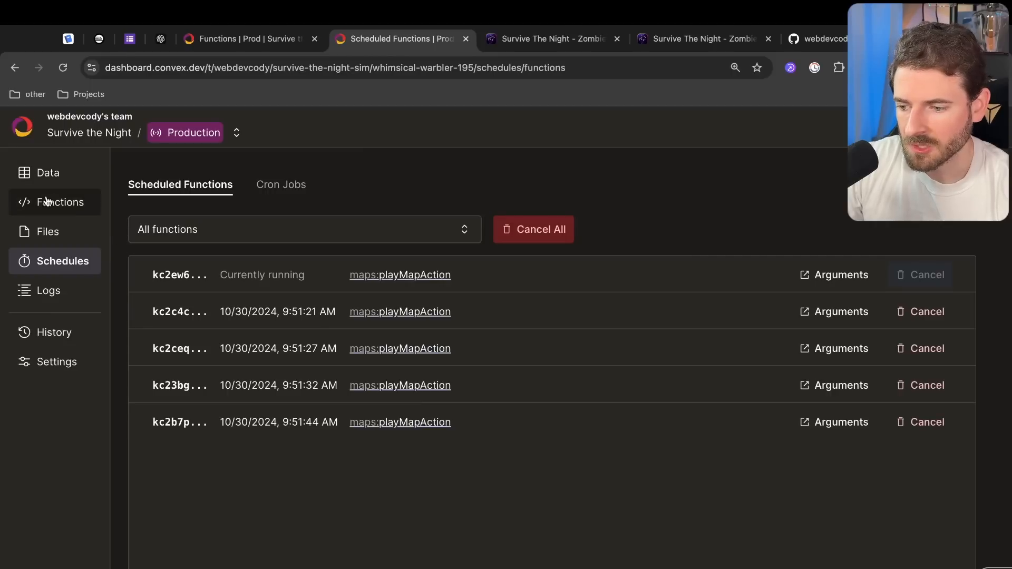
{"action": "left_click", "coordinate": [60, 202]}
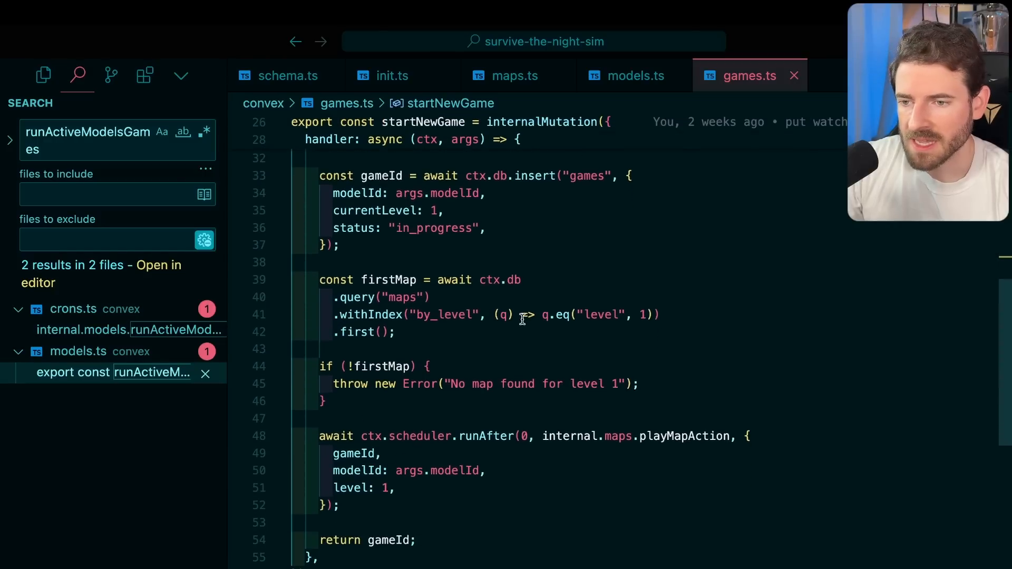
{"action": "mouse_move", "coordinate": [392, 270]}
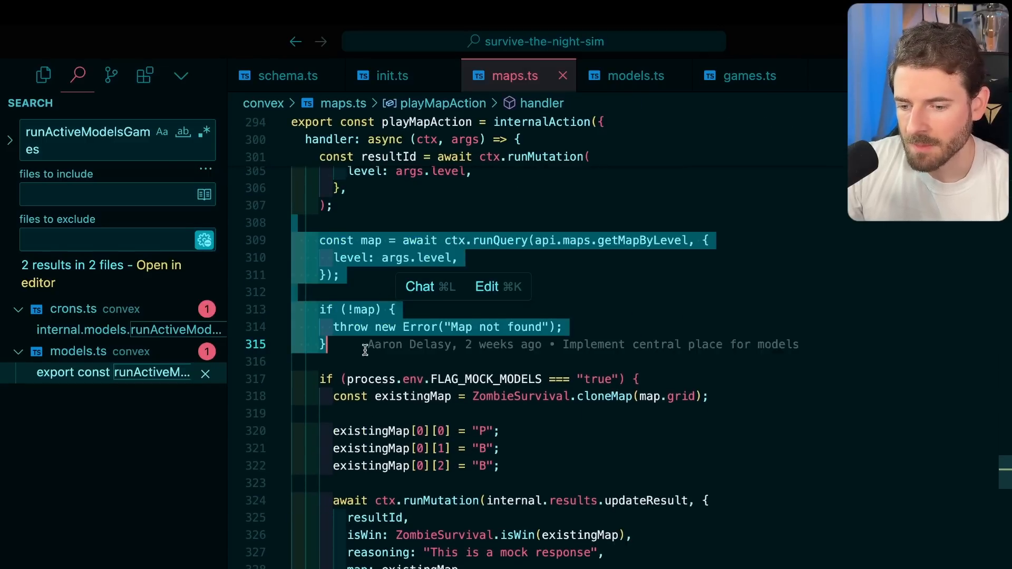
Scroll through playMapAction and down to runModel's switch statement in models/index.ts
{"action": "scroll", "scroll_direction": "down", "scroll_amount": 3}
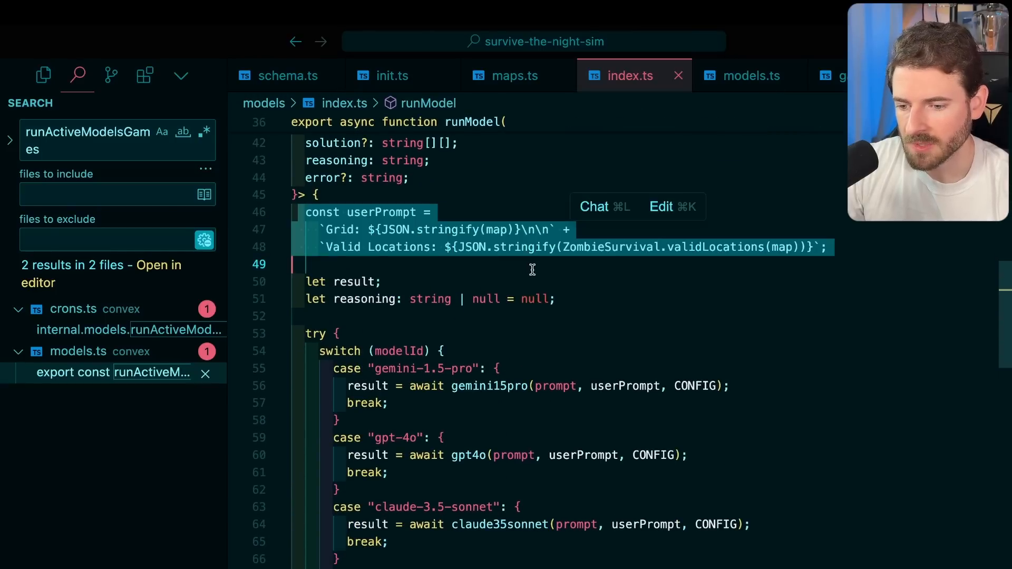
{"action": "scroll", "scroll_direction": "down", "scroll_amount": 3}
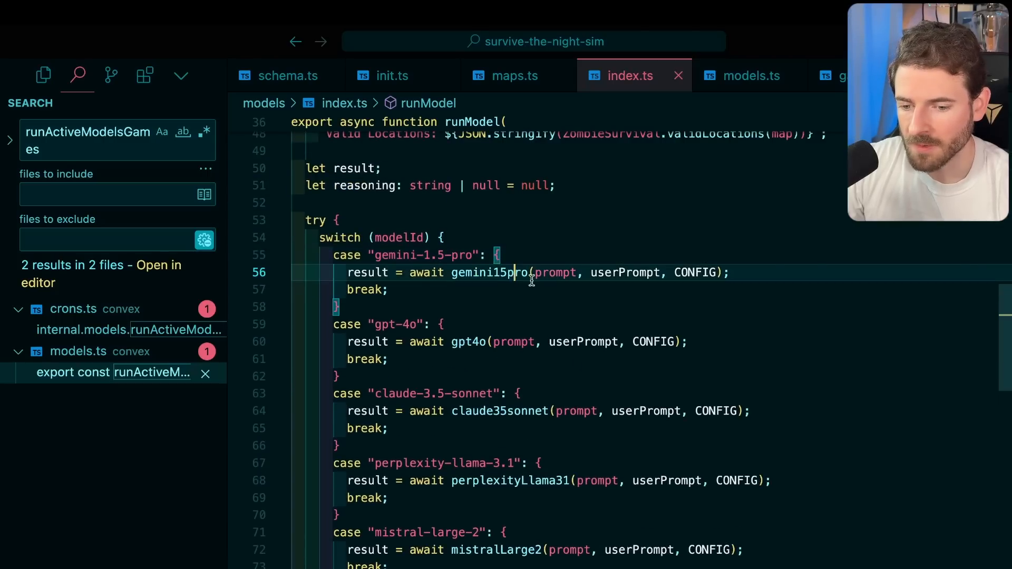
{"action": "mouse_move", "coordinate": [491, 273]}
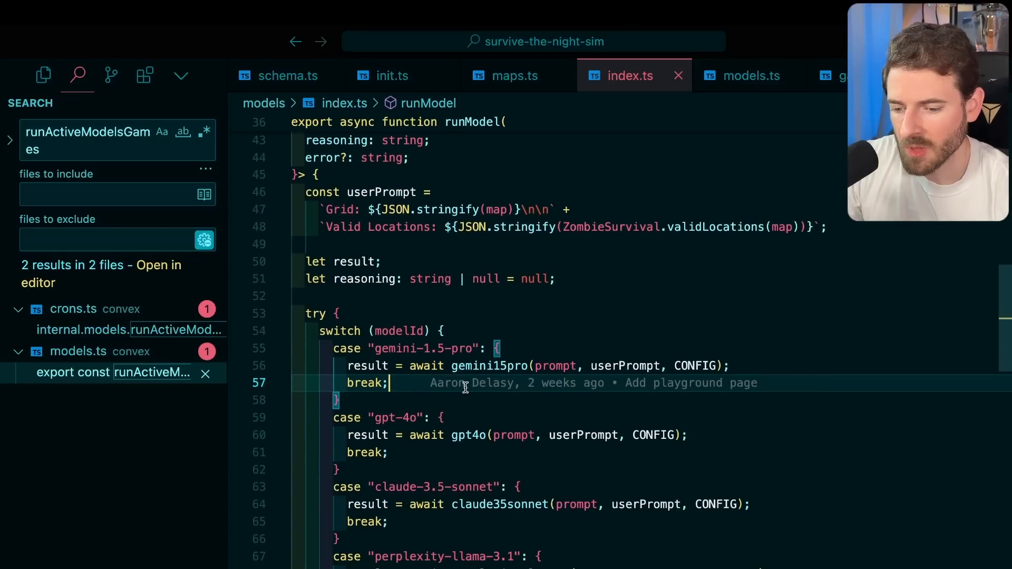
Review the gpt-4o, mistral-large-2 and perplexity-llama-3.1 model handler files
{"action": "left_click", "coordinate": [749, 75]}
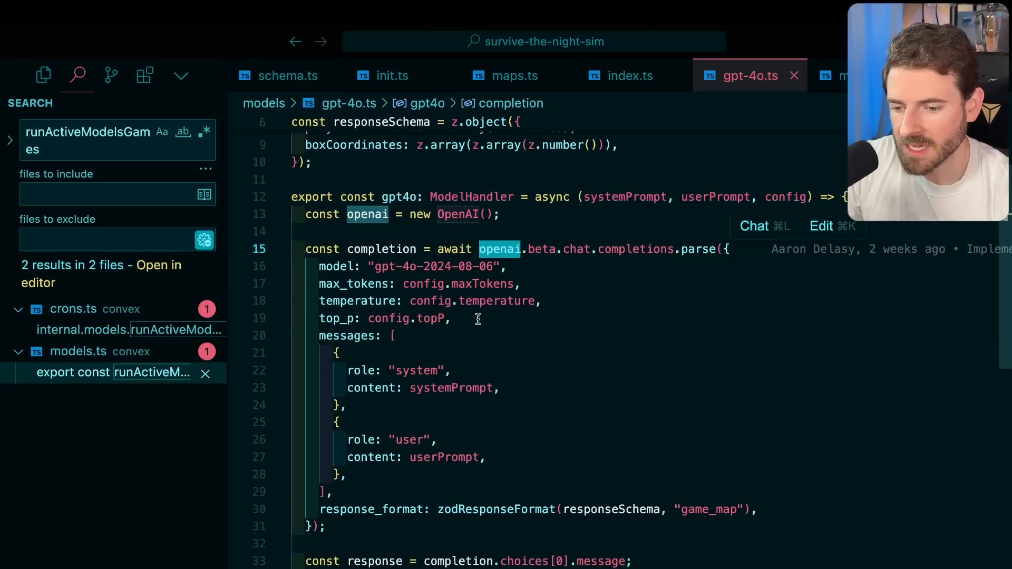
{"action": "left_click", "coordinate": [401, 370]}
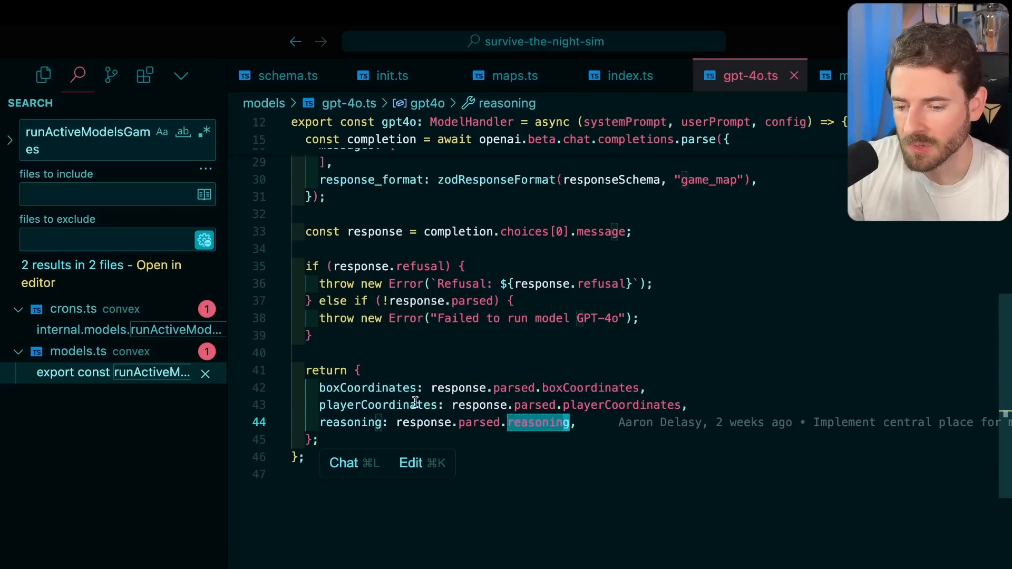
{"action": "left_click", "coordinate": [43, 75]}
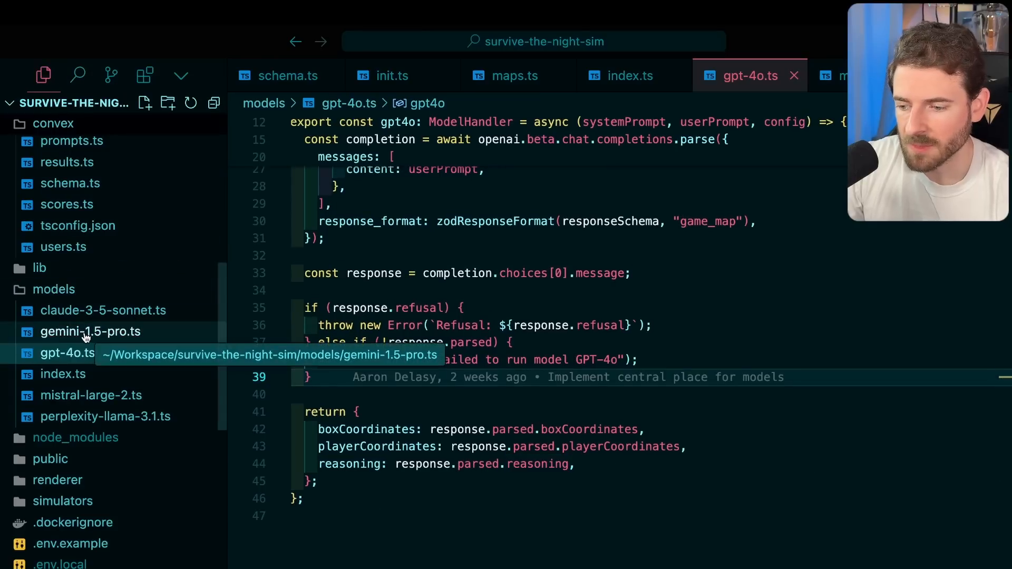
{"action": "left_click", "coordinate": [91, 395]}
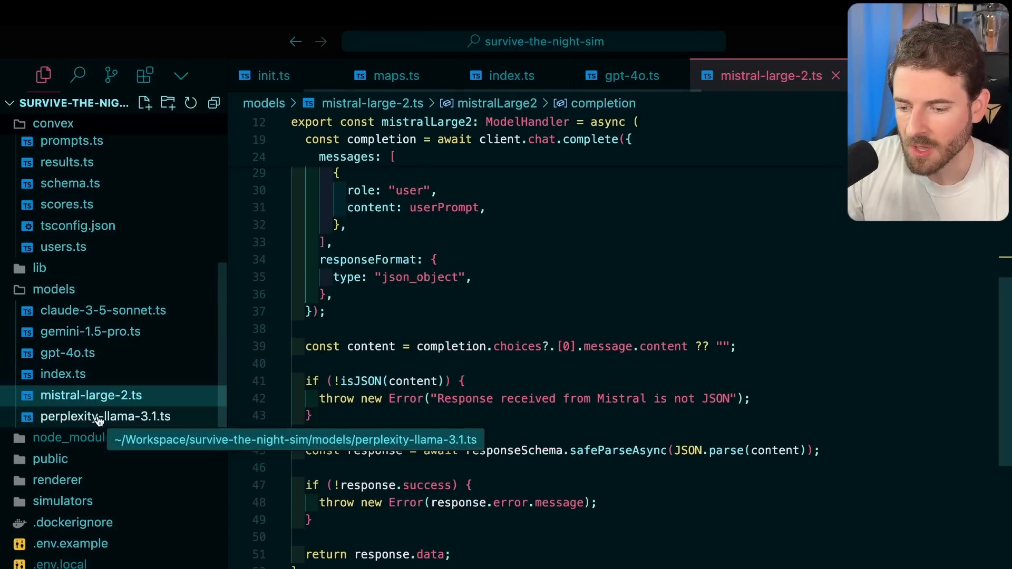
{"action": "left_click", "coordinate": [105, 416]}
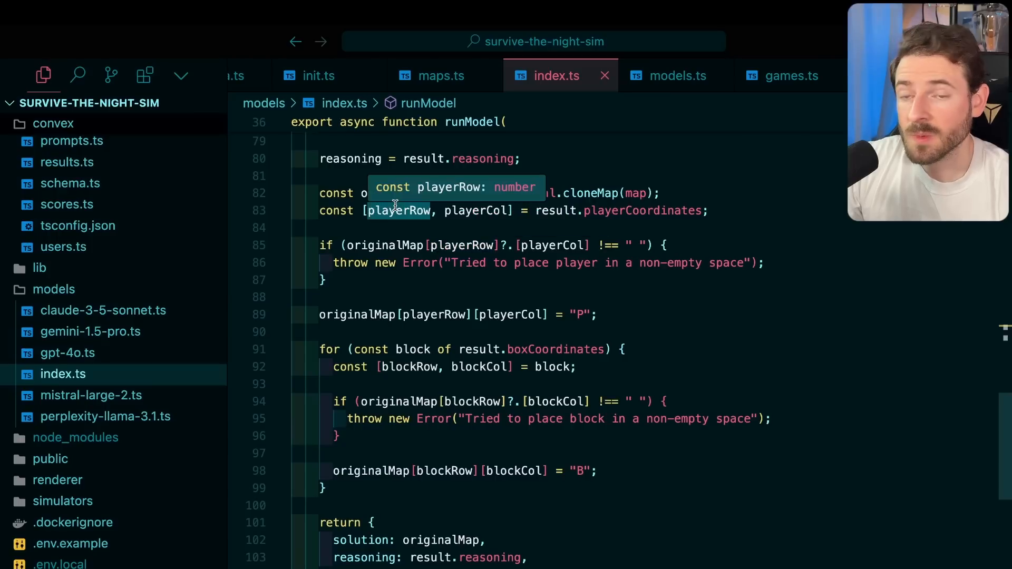
{"action": "mouse_move", "coordinate": [552, 232]}
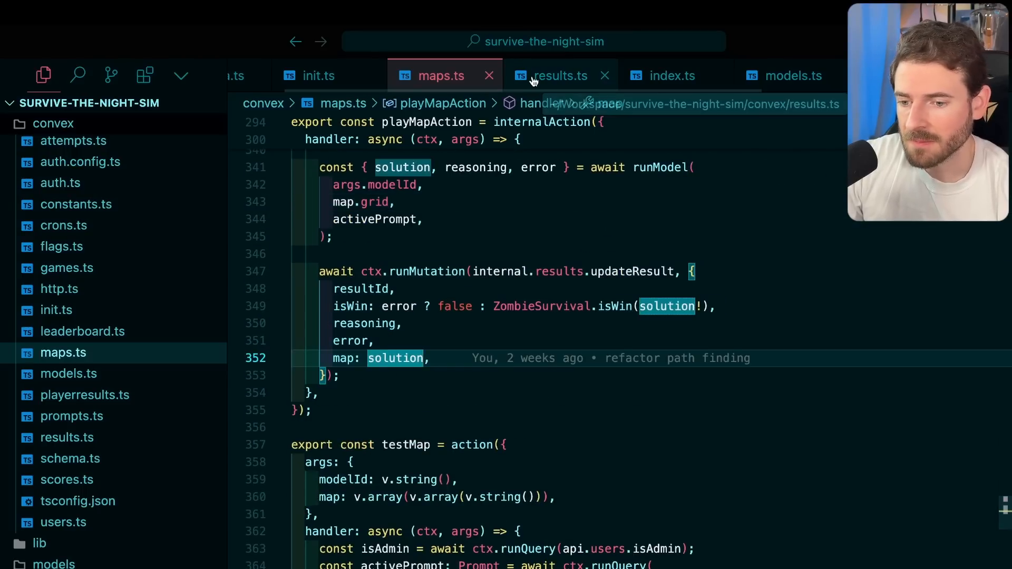
Read updateResult in results.ts down to the scheduler.runAfter call scheduling the next level
{"action": "left_click", "coordinate": [559, 76]}
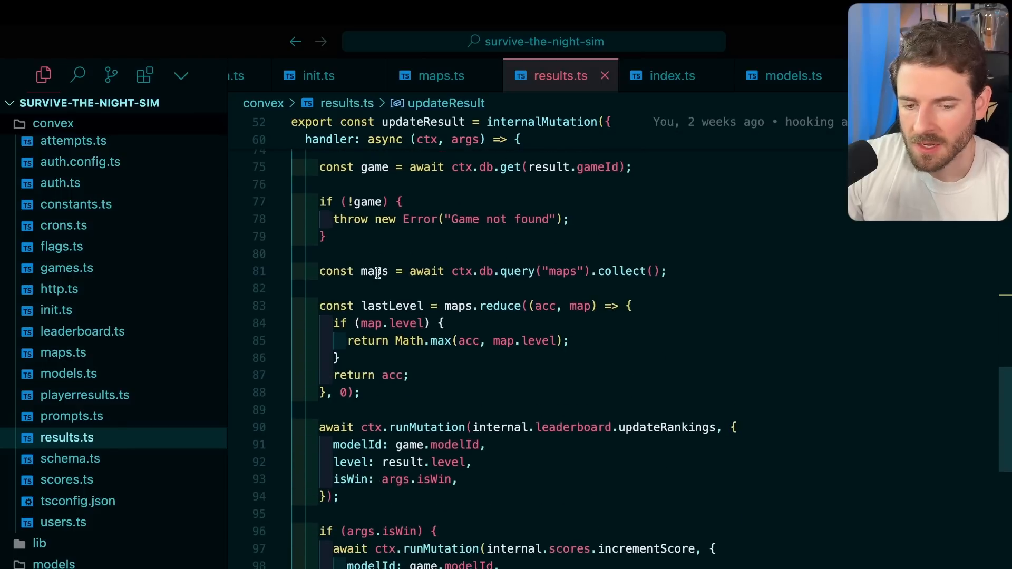
{"action": "scroll", "scroll_direction": "down", "scroll_amount": 3}
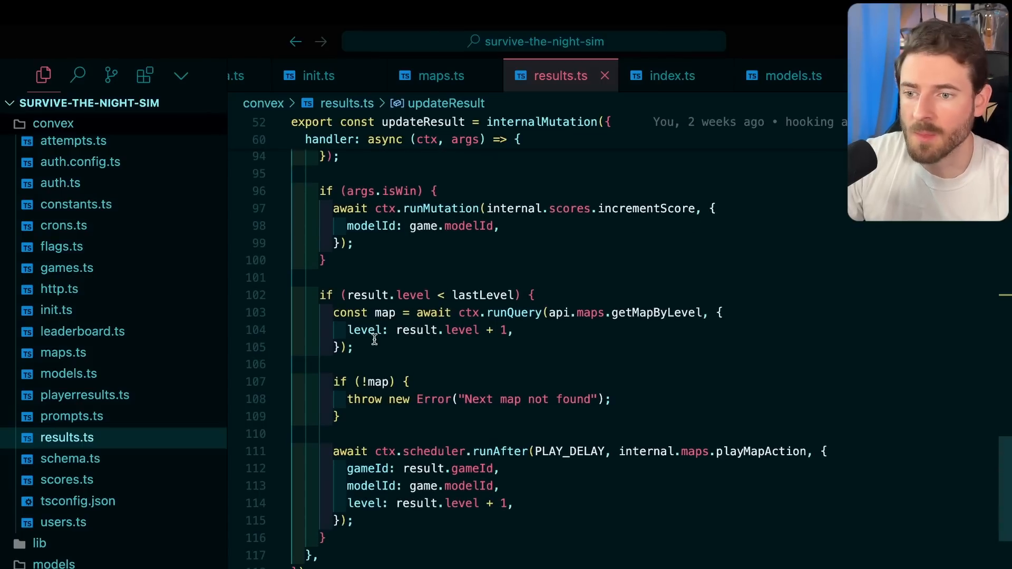
{"action": "scroll", "scroll_direction": "down", "scroll_amount": 3}
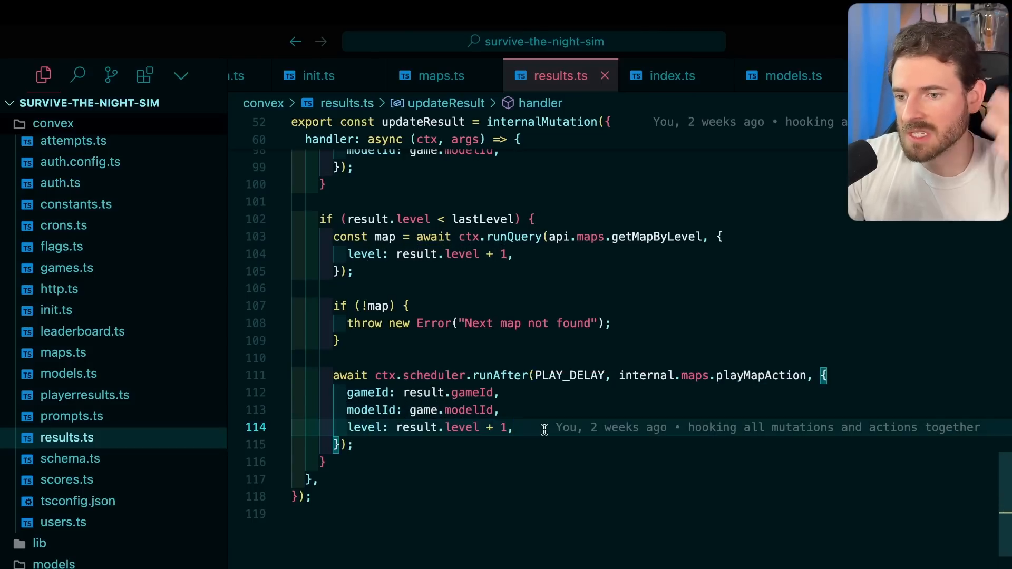
{"action": "left_click", "coordinate": [400, 38]}
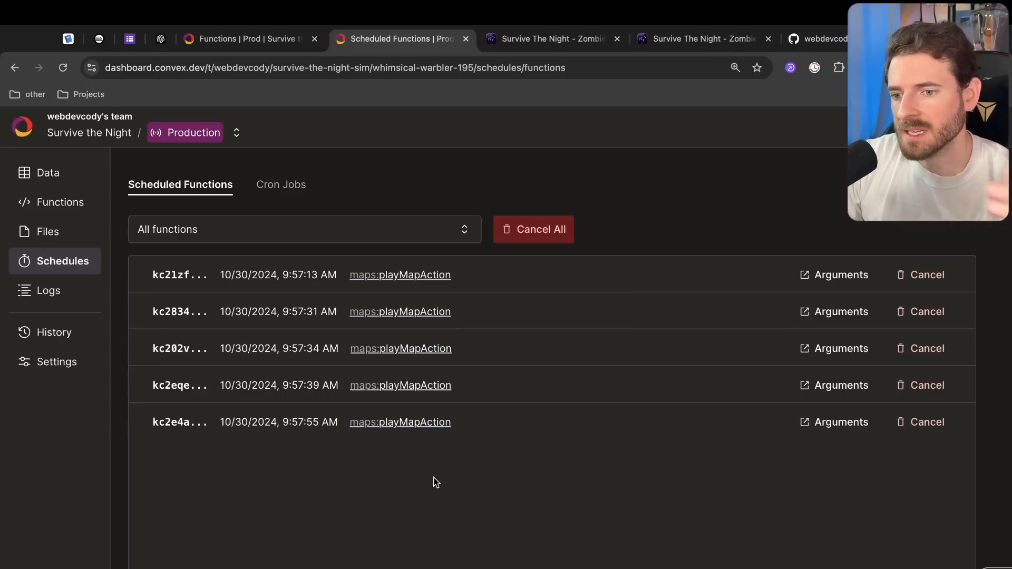
Glance at the game's night selection page, then return to init.ts in VS Code
{"action": "left_click", "coordinate": [697, 39]}
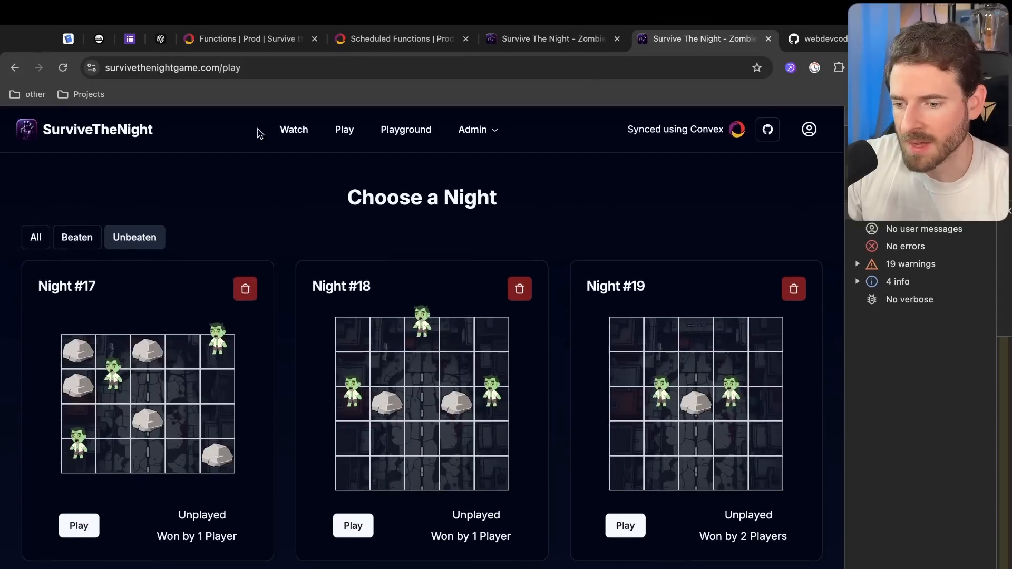
{"action": "left_click", "coordinate": [293, 130]}
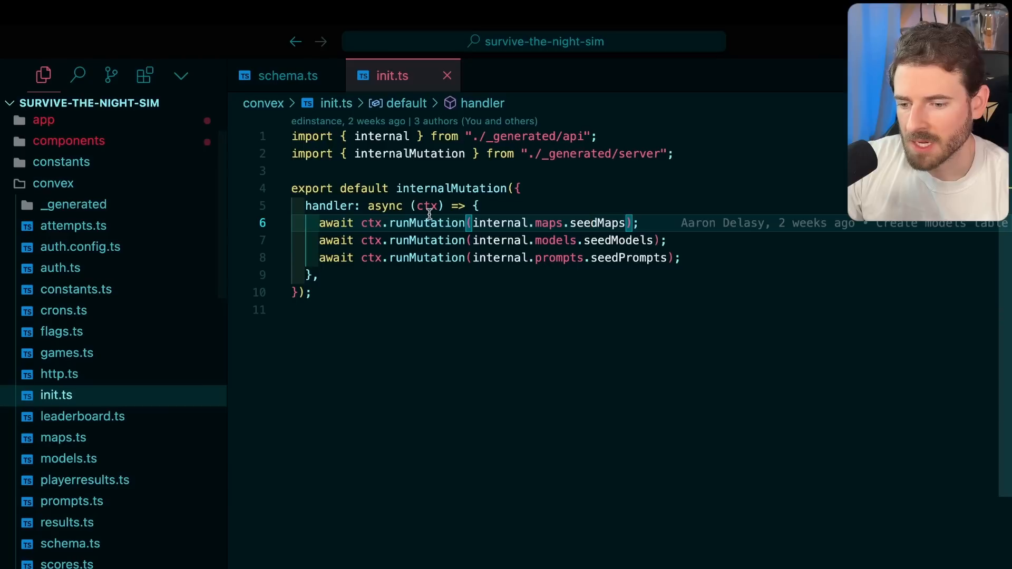
Review the seedMaps, seedModels and seedPrompts mutations, then view the Recent Games feed
{"action": "left_click", "coordinate": [288, 76]}
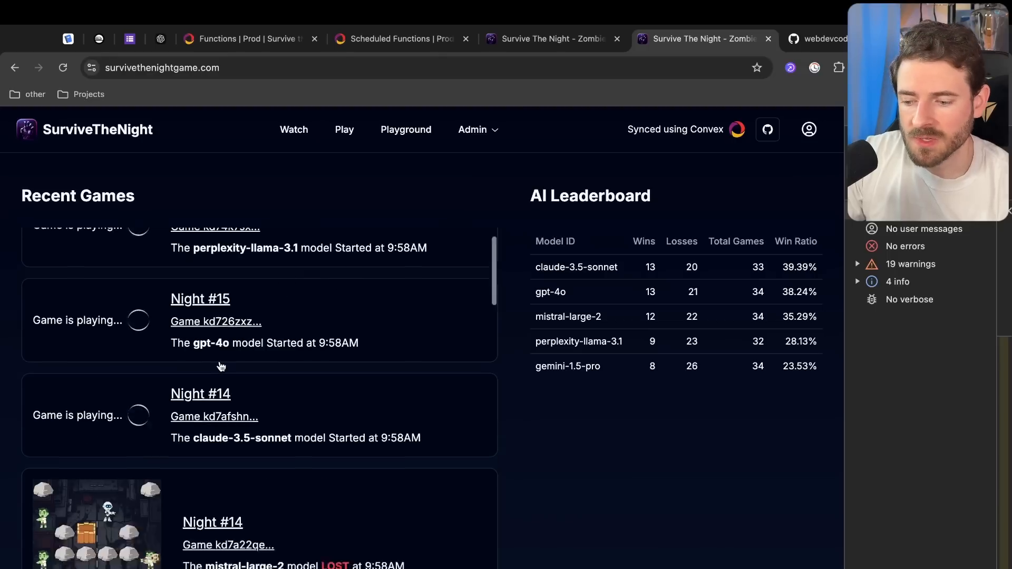
Open Night #18 from the Play list and scroll to its zombie and rock layout
{"action": "left_click", "coordinate": [344, 129]}
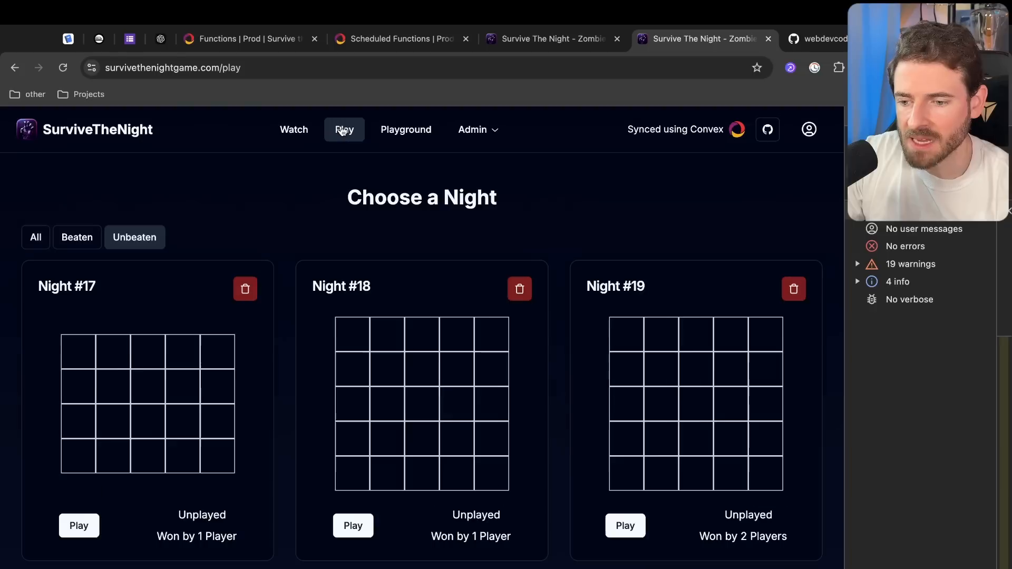
{"action": "left_click", "coordinate": [353, 525]}
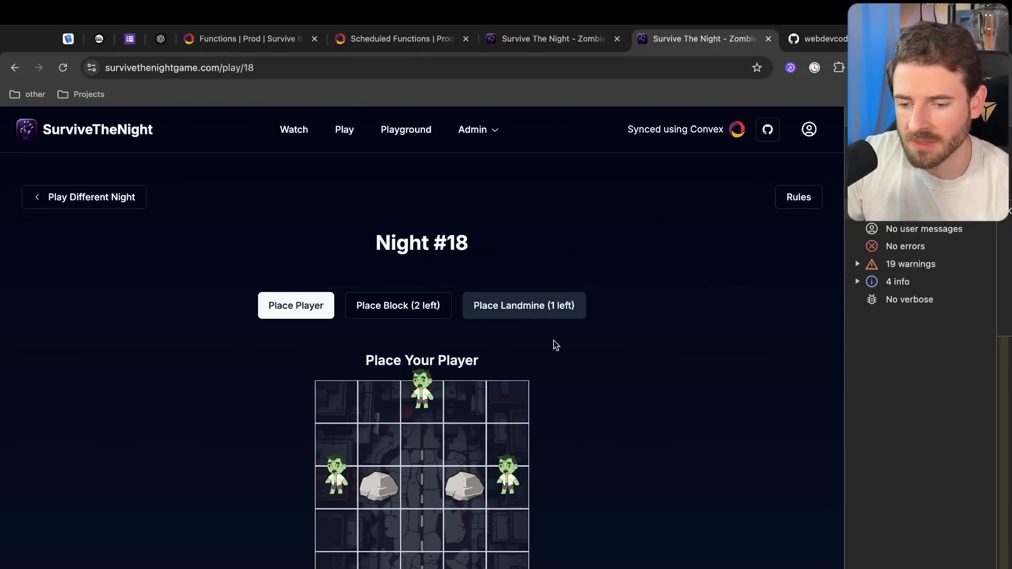
{"action": "scroll", "scroll_direction": "down", "scroll_amount": 3}
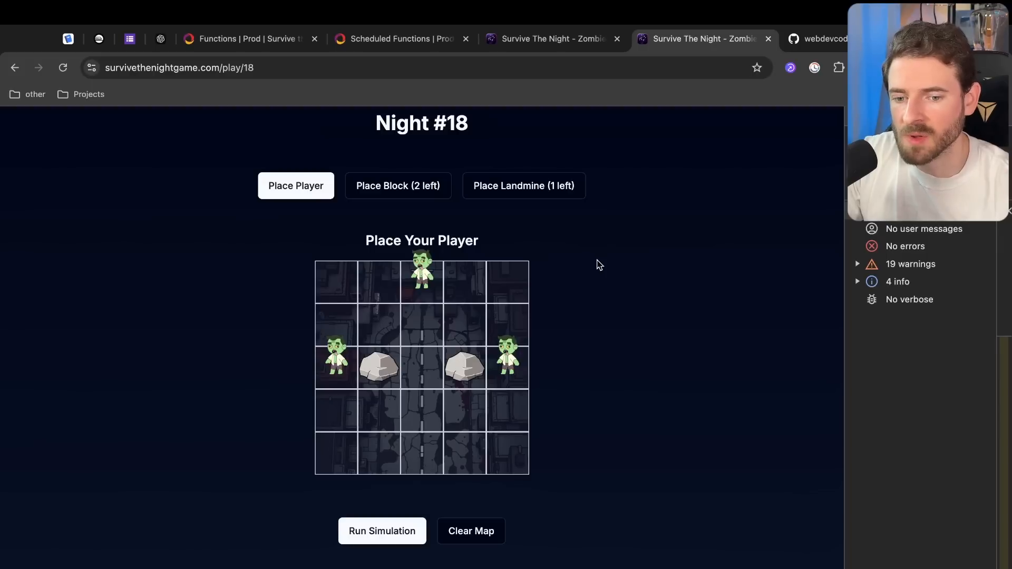
{"action": "mouse_move", "coordinate": [623, 261]}
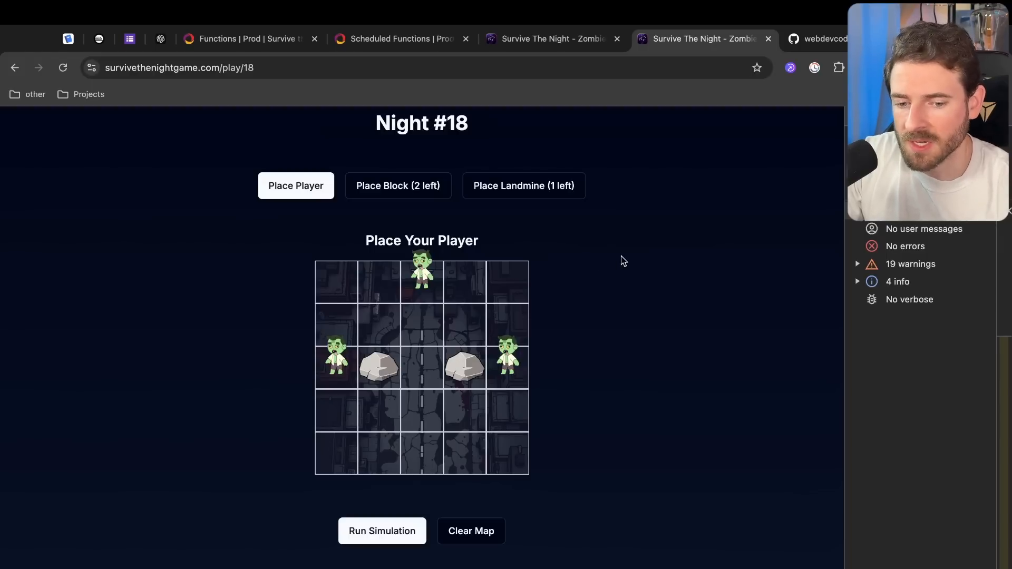
{"action": "mouse_move", "coordinate": [396, 39]}
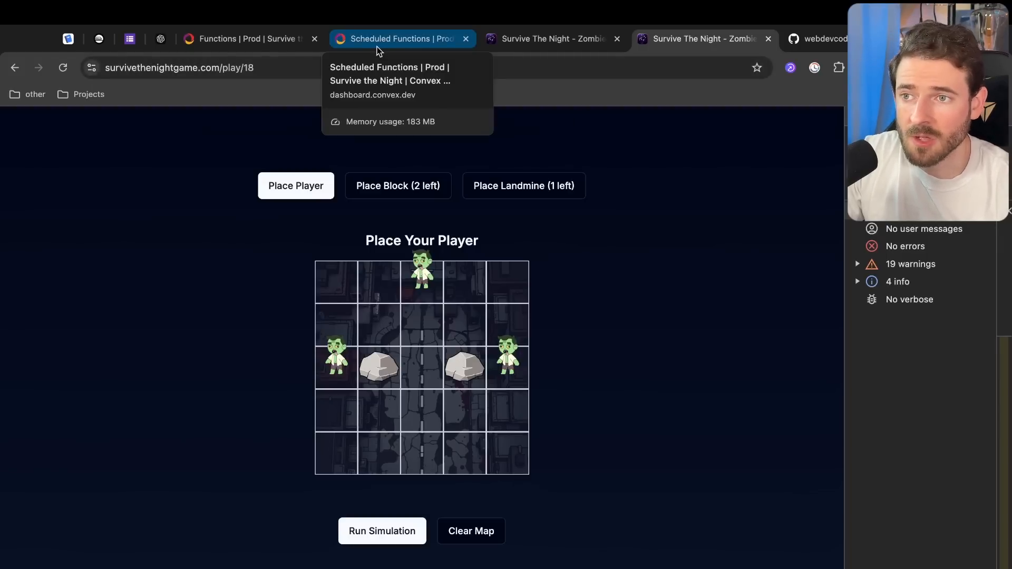
Confirm five playMapAction runs are still queued, then return to Night #18
{"action": "left_click", "coordinate": [248, 38]}
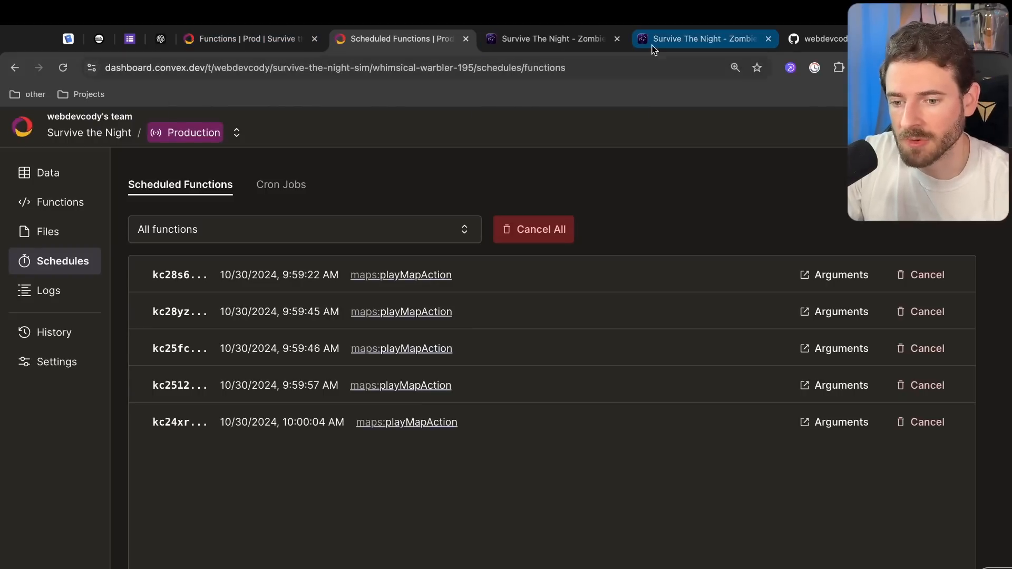
{"action": "mouse_move", "coordinate": [674, 42]}
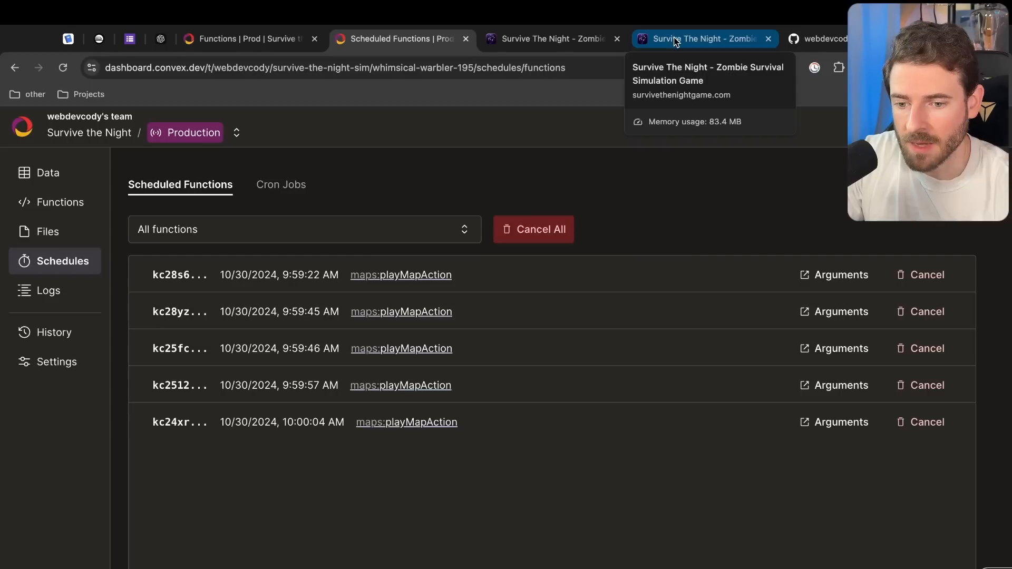
{"action": "left_click", "coordinate": [696, 39]}
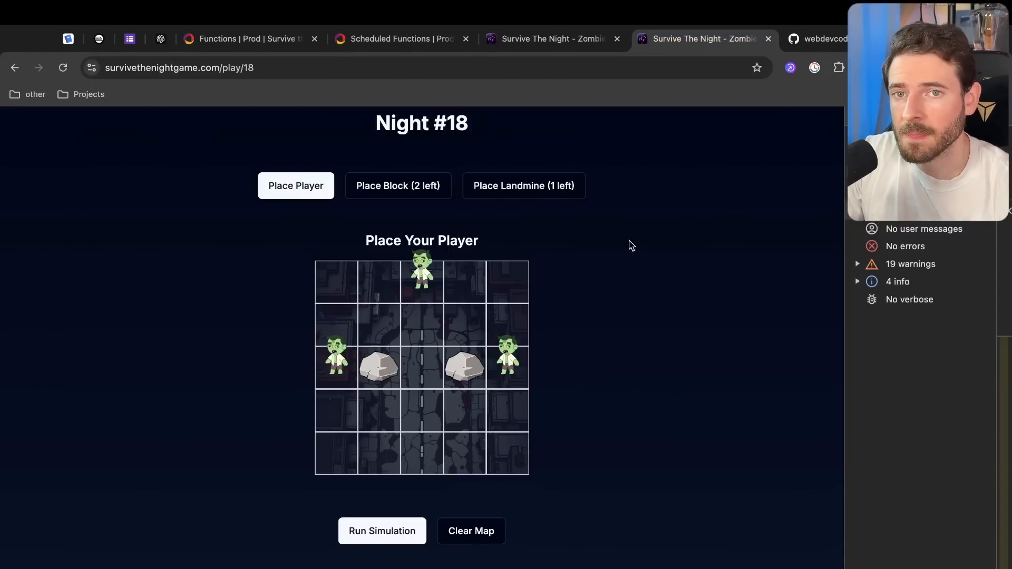